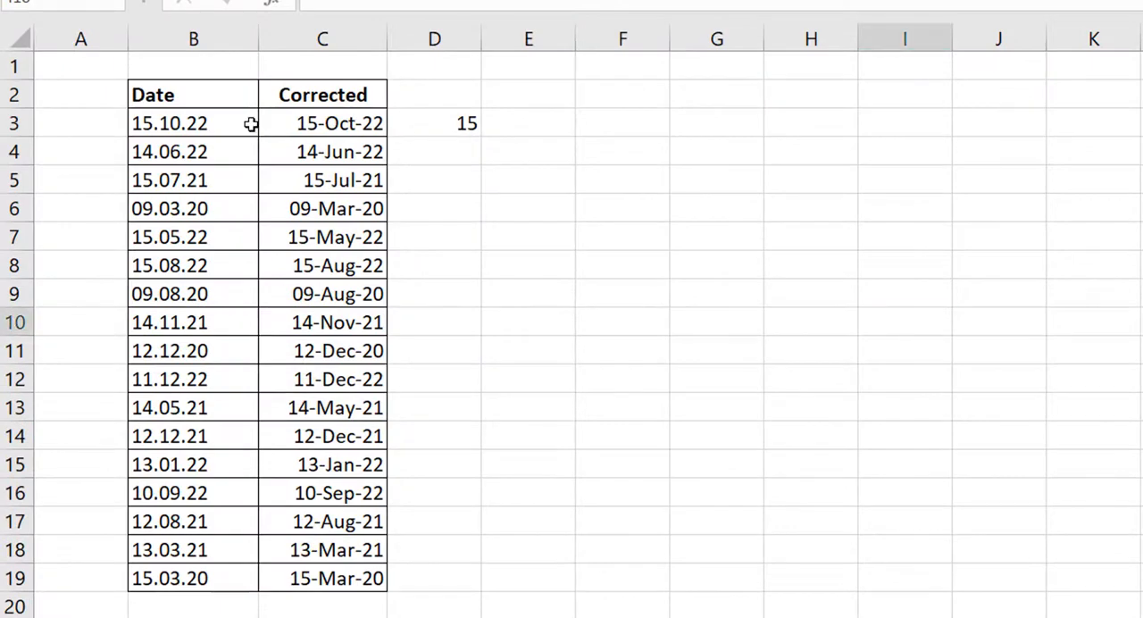
Step: Enter =DAY(B3) in A3, which returns #VALUE! because B3 holds text
click(193, 123)
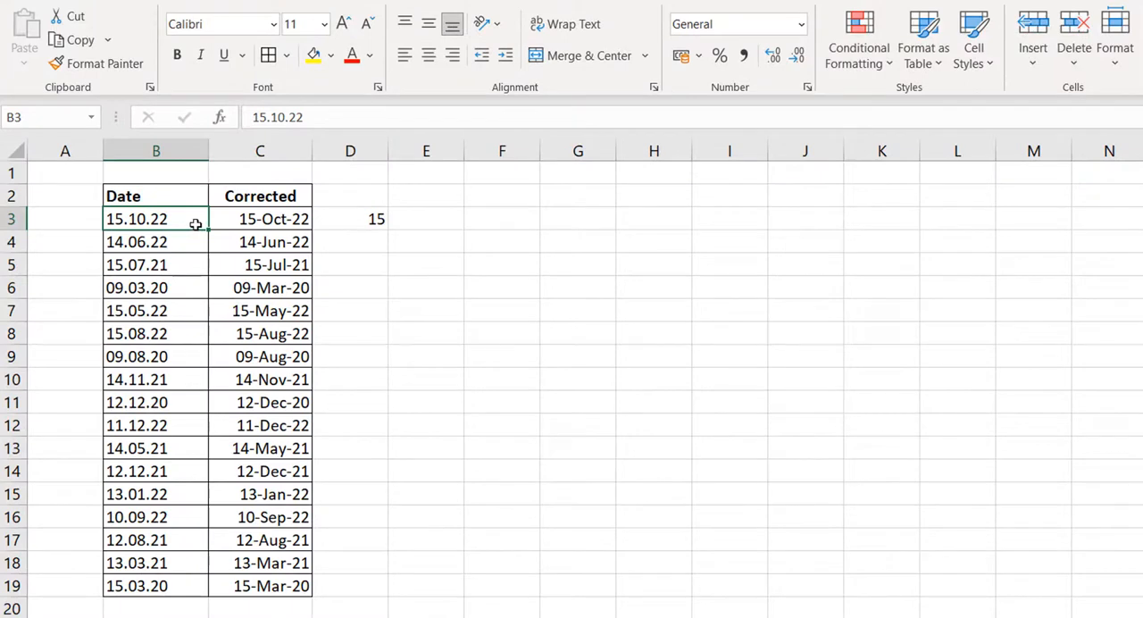
mouse_move(194, 223)
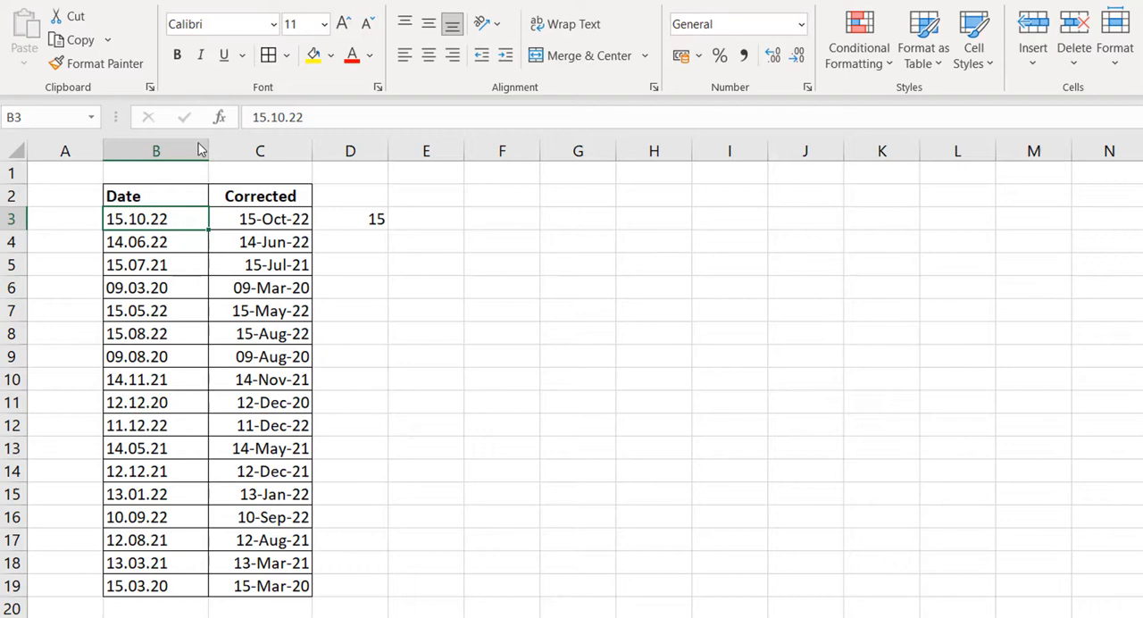
click(64, 218)
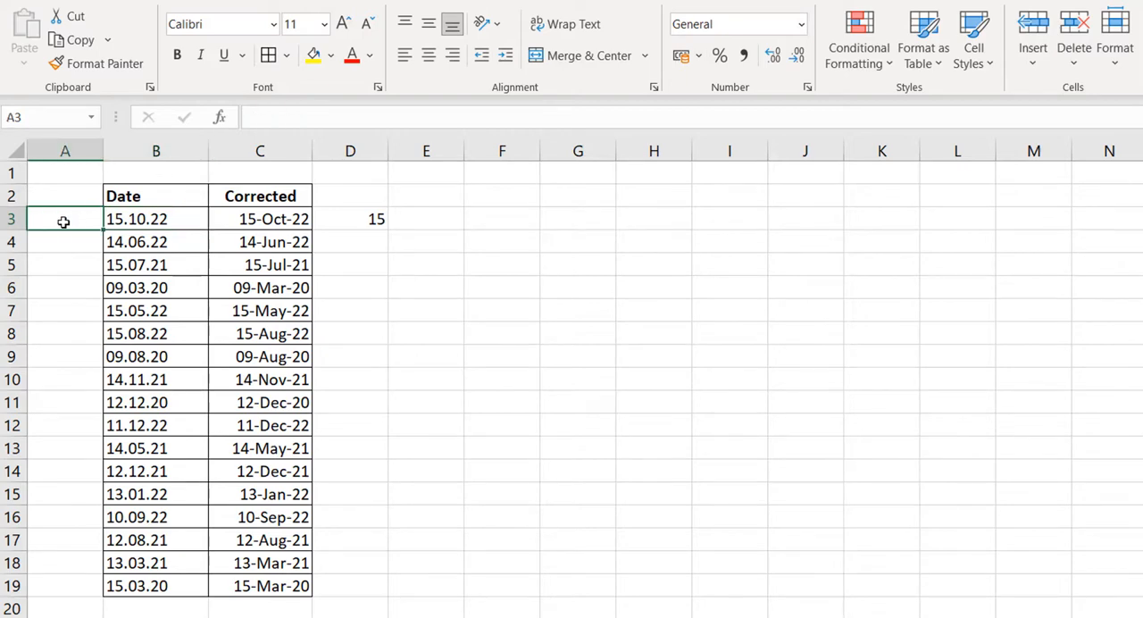
text(=DAY(B3)
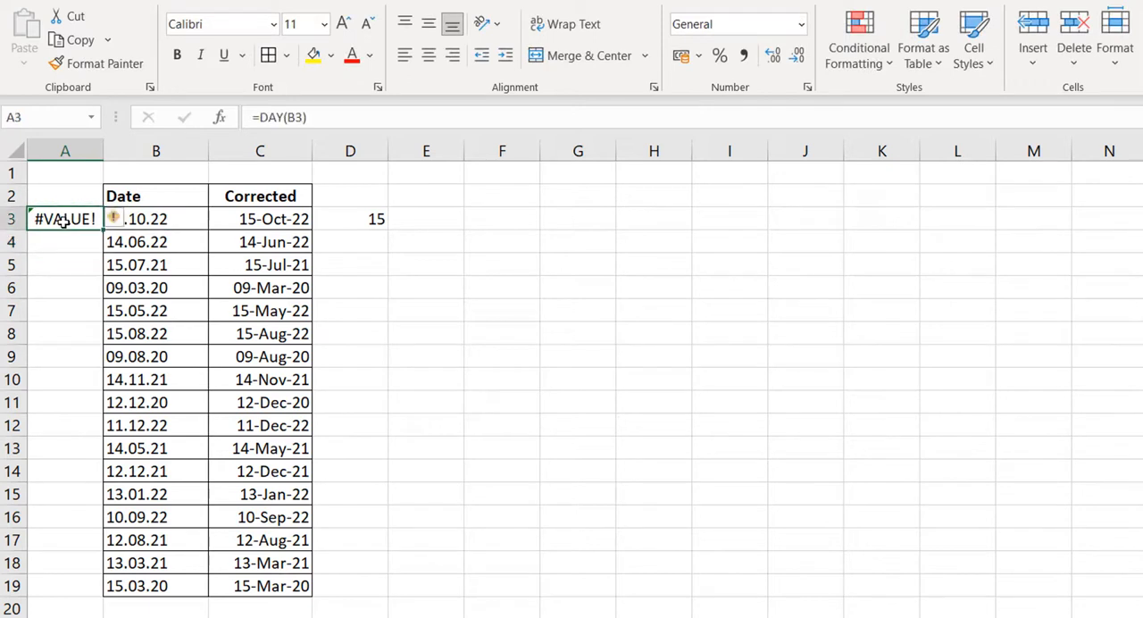
click(350, 219)
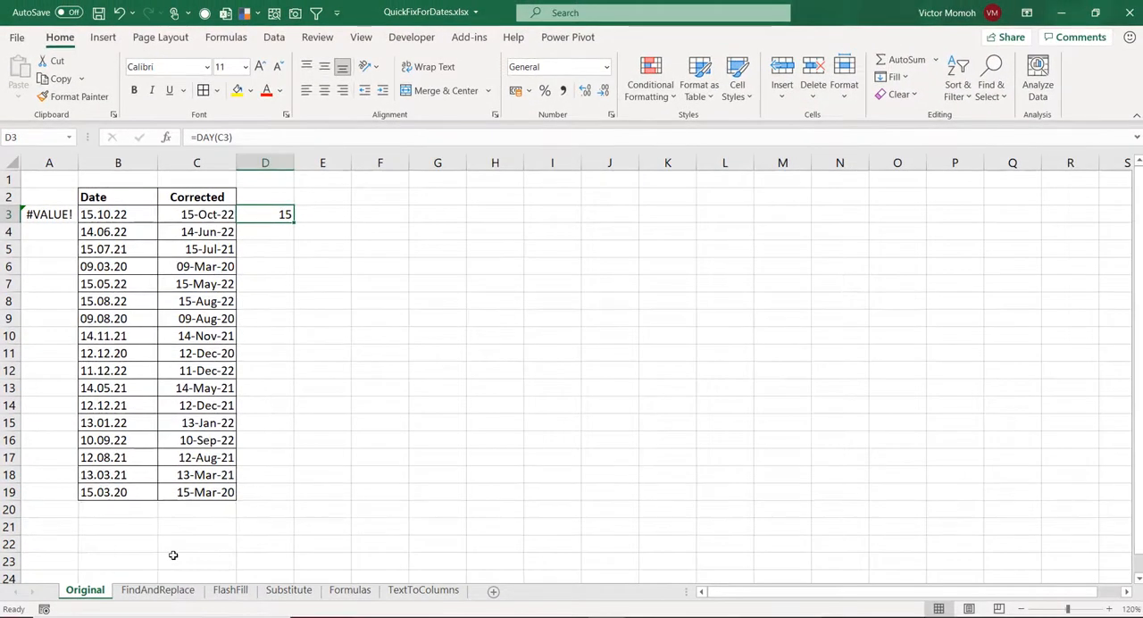
Step: On the FindAndReplace sheet, replace every '.' with '/' in the copied dates
click(157, 589)
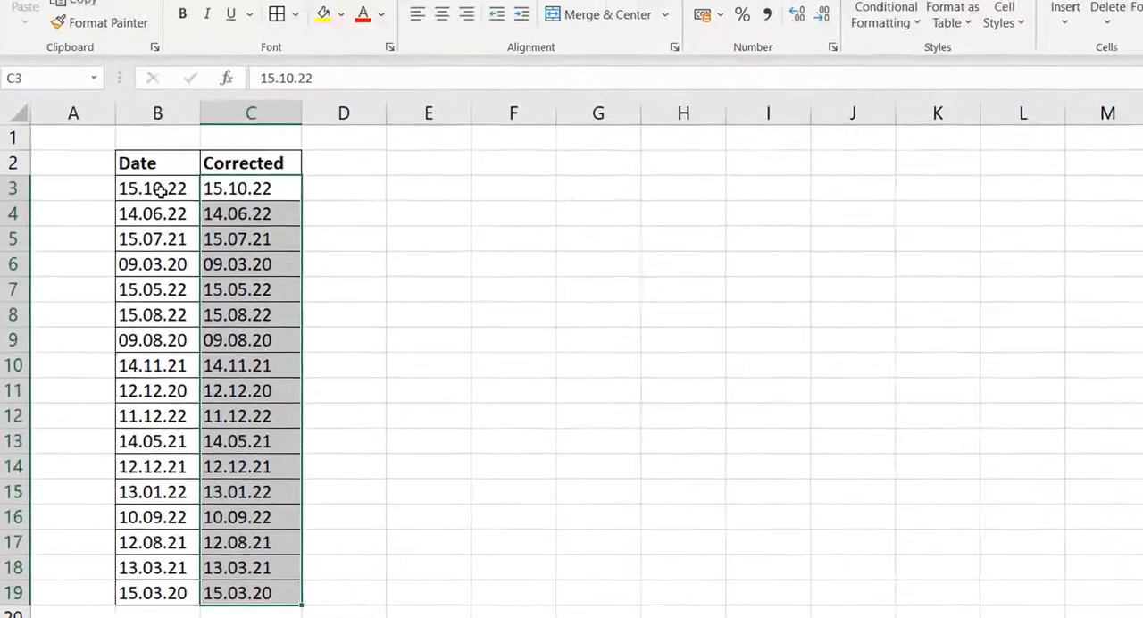
key(ctrl+h)
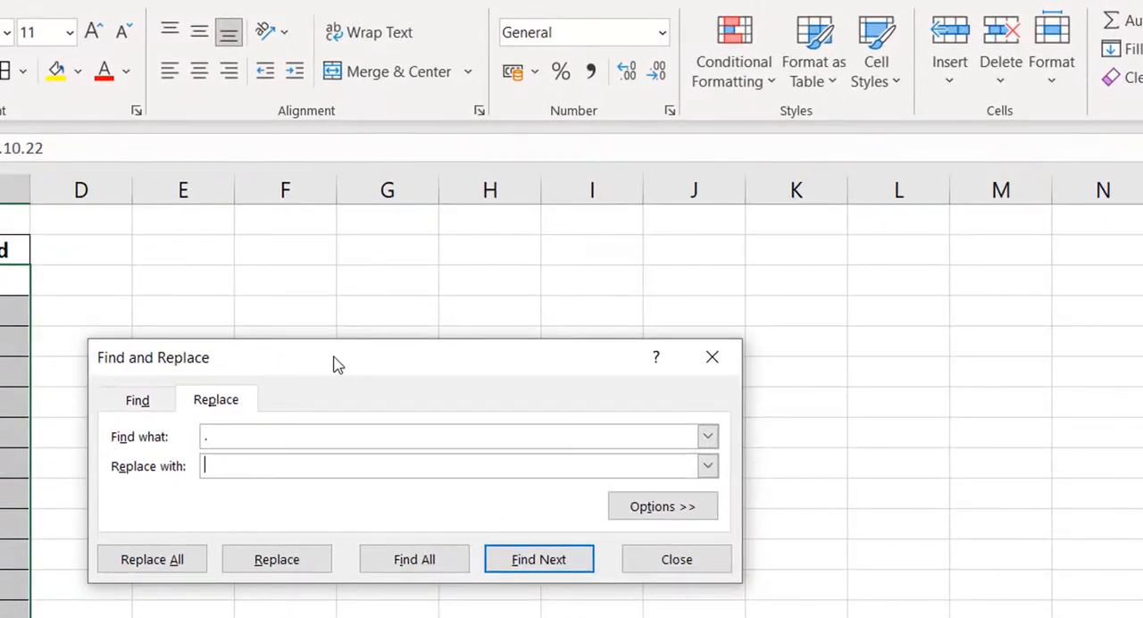
text(/)
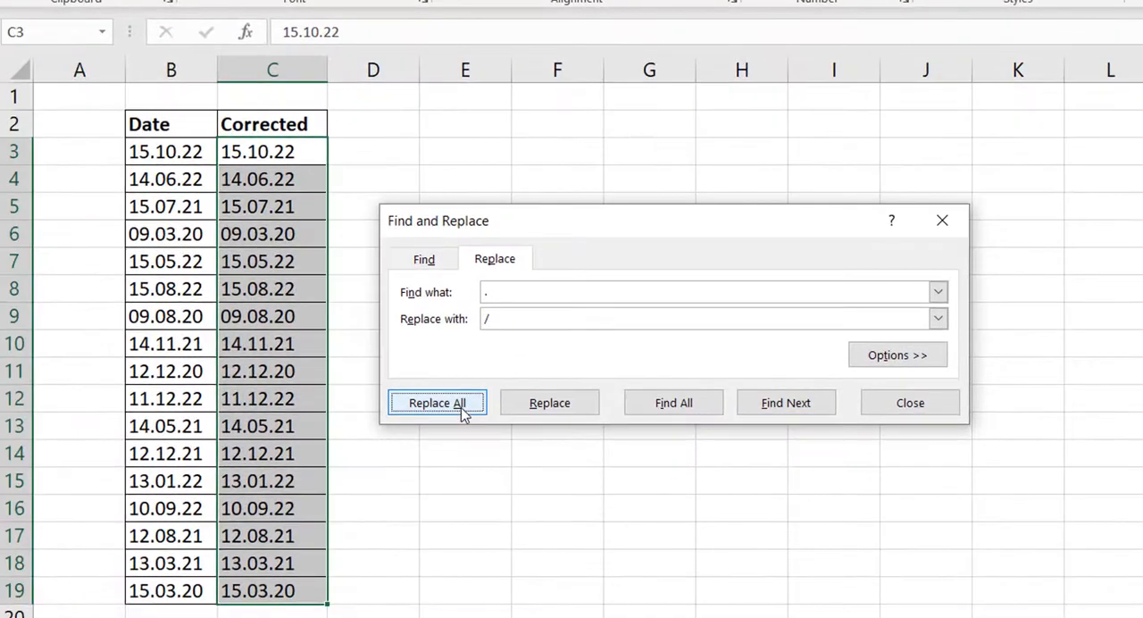
click(436, 403)
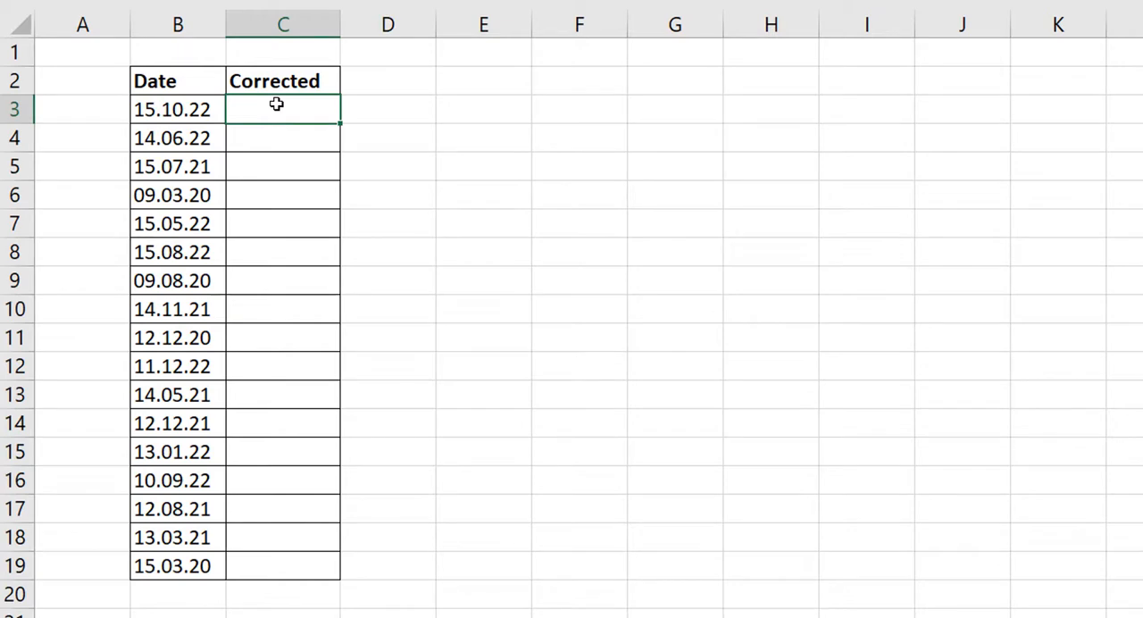
Step: Type the example 15-10-22 in C3 and Flash Fill the remaining Corrected cells
text(15-10-)
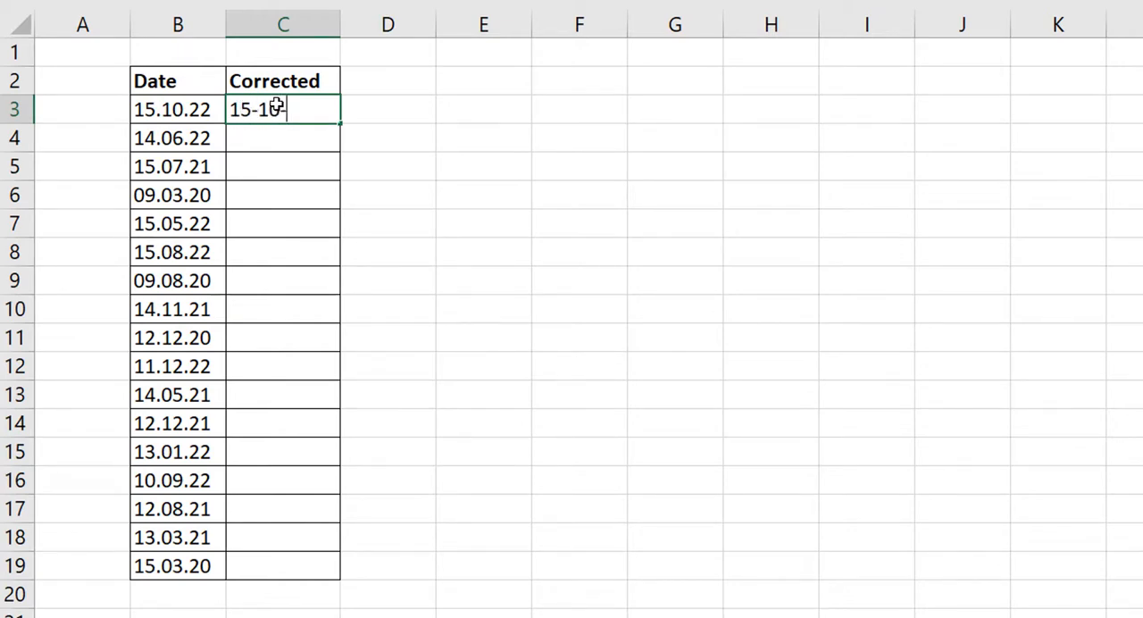
text(22)
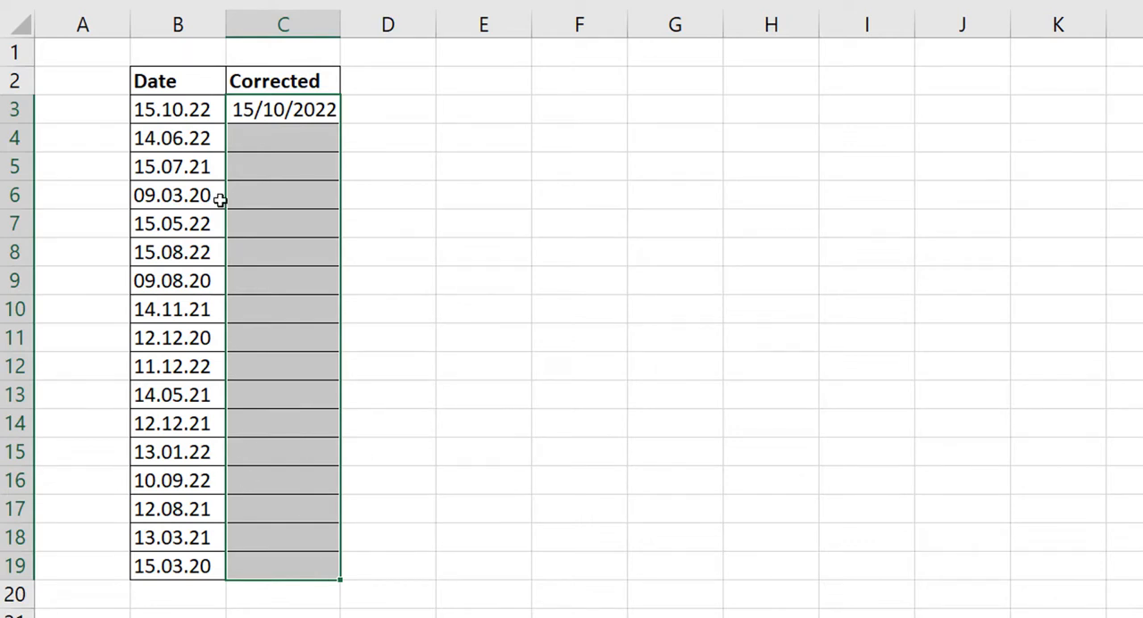
mouse_move(293, 401)
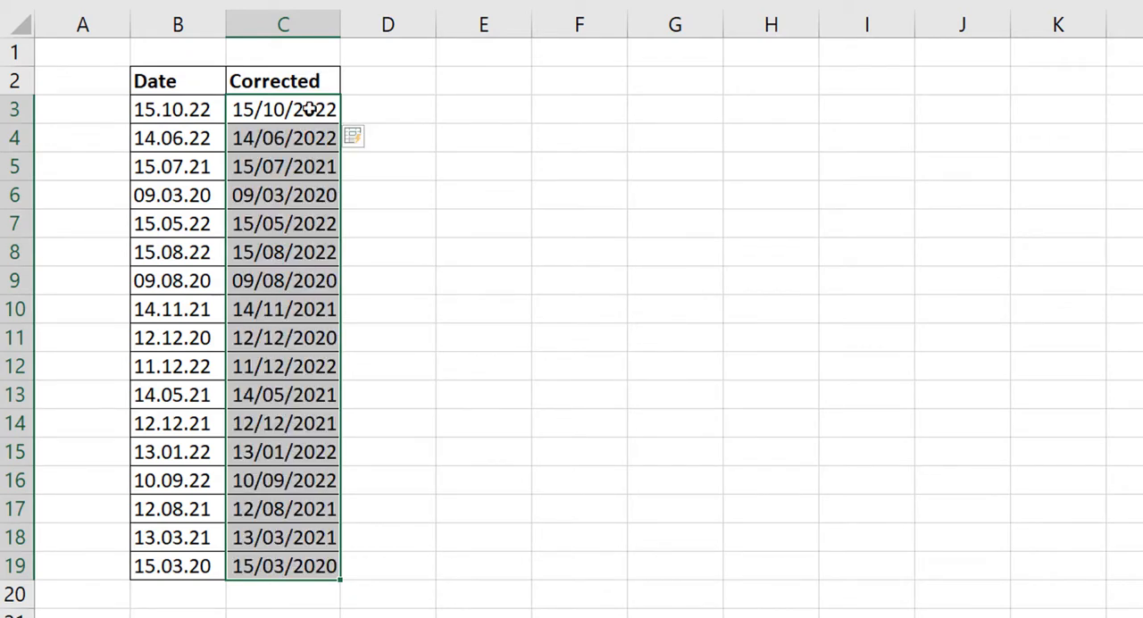
key(ctrl+e)
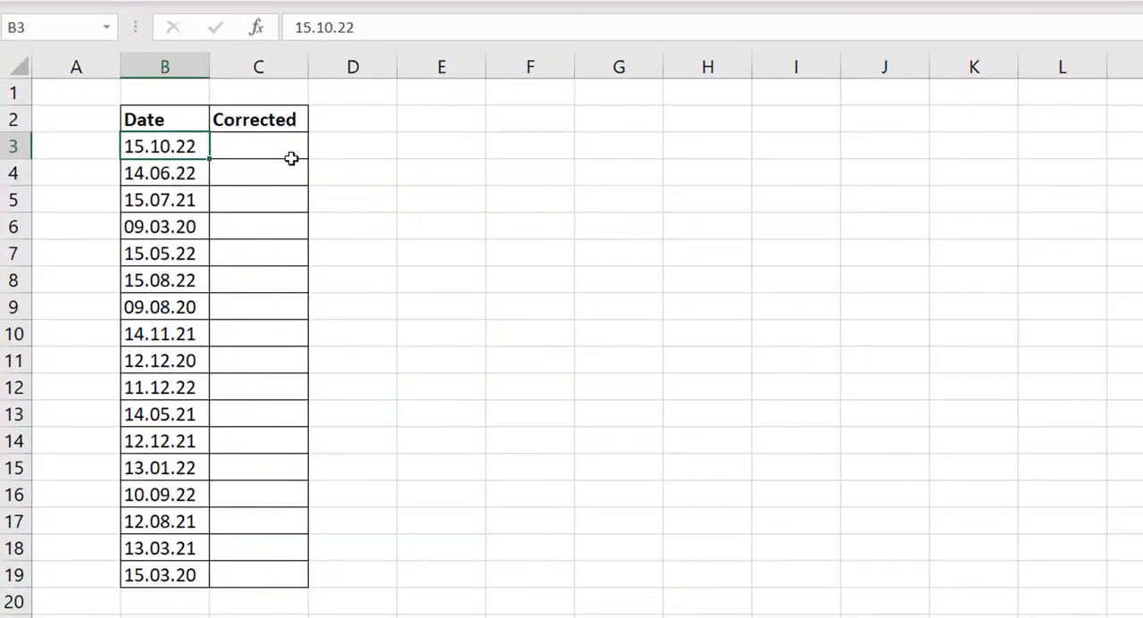
Step: Enter =SUBSTITUTE(B3,".","/") in C3 to swap the dots for slashes
click(258, 145)
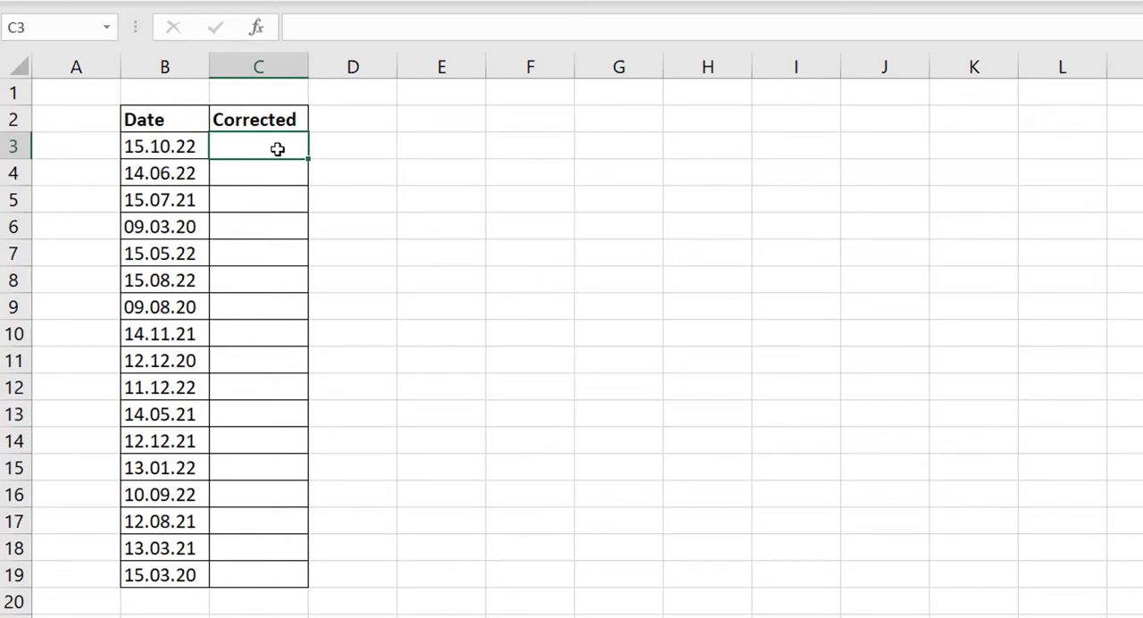
text(=subs)
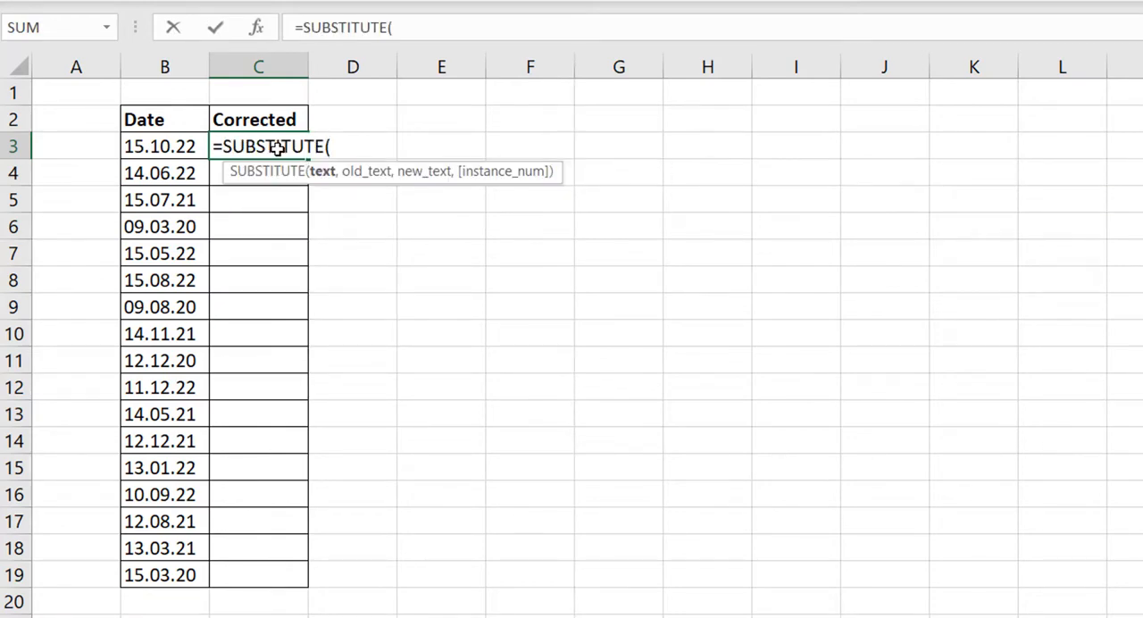
click(165, 146)
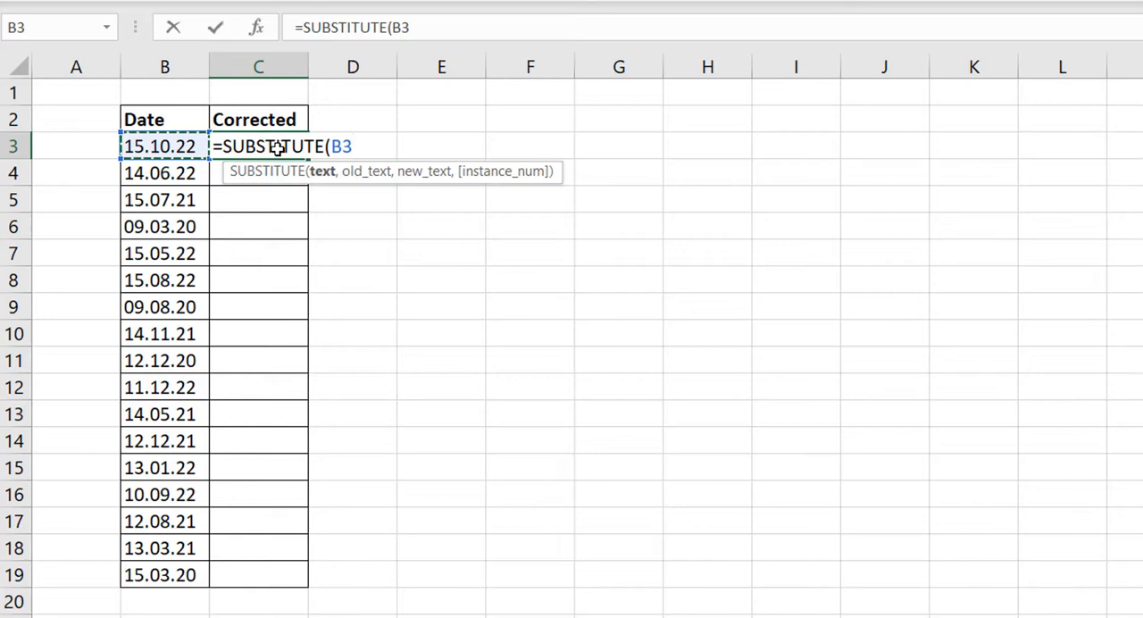
text(,)
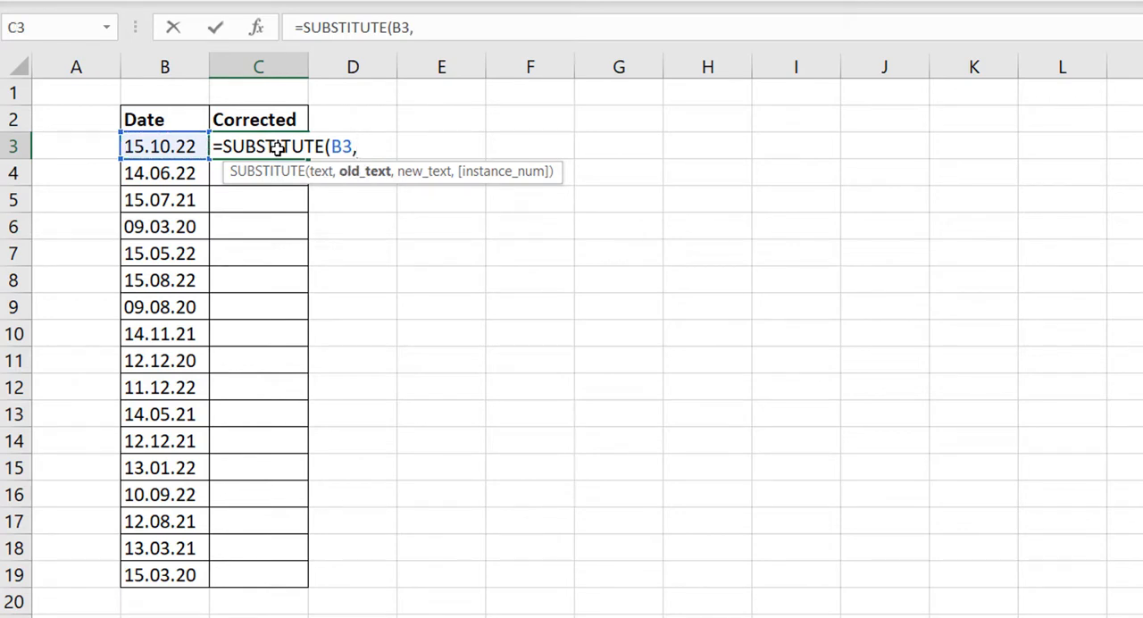
text(".)
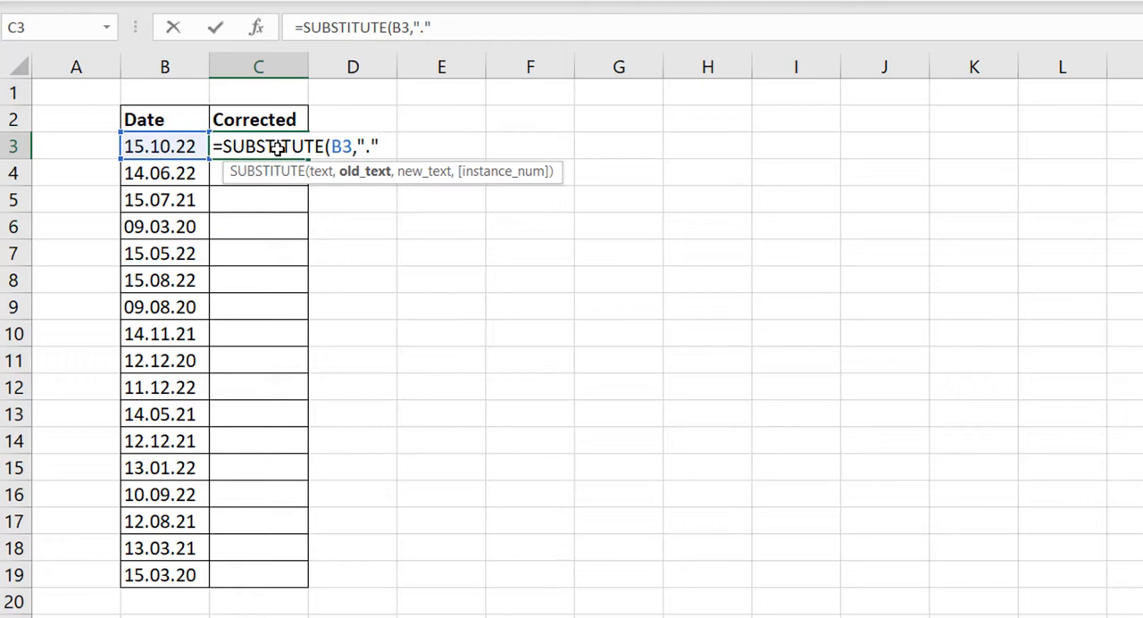
text(,)
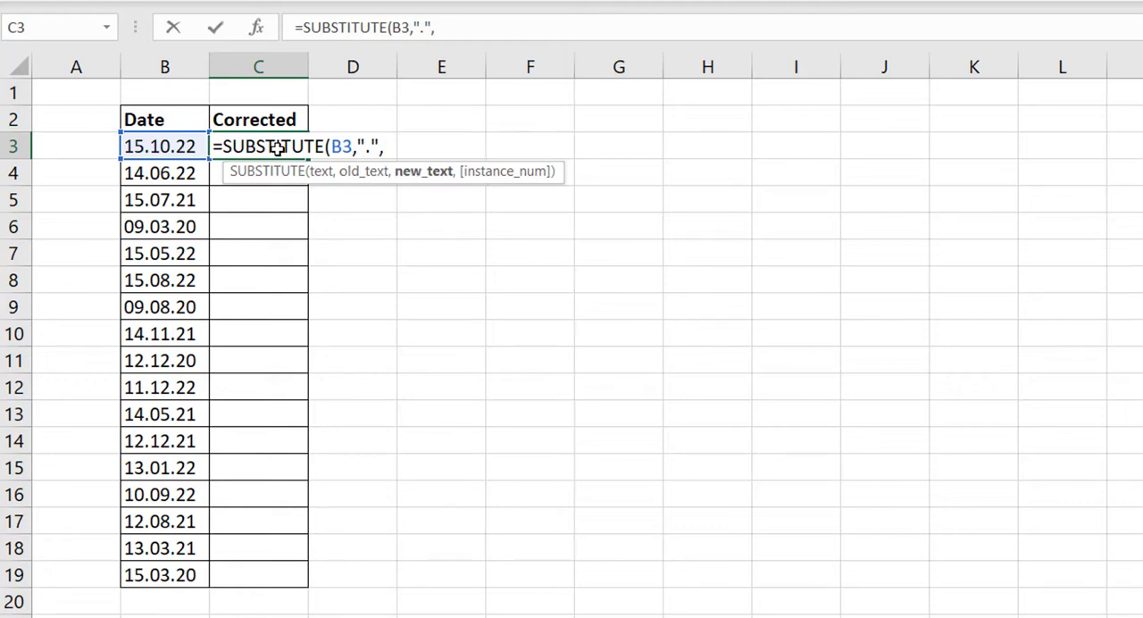
text("/")
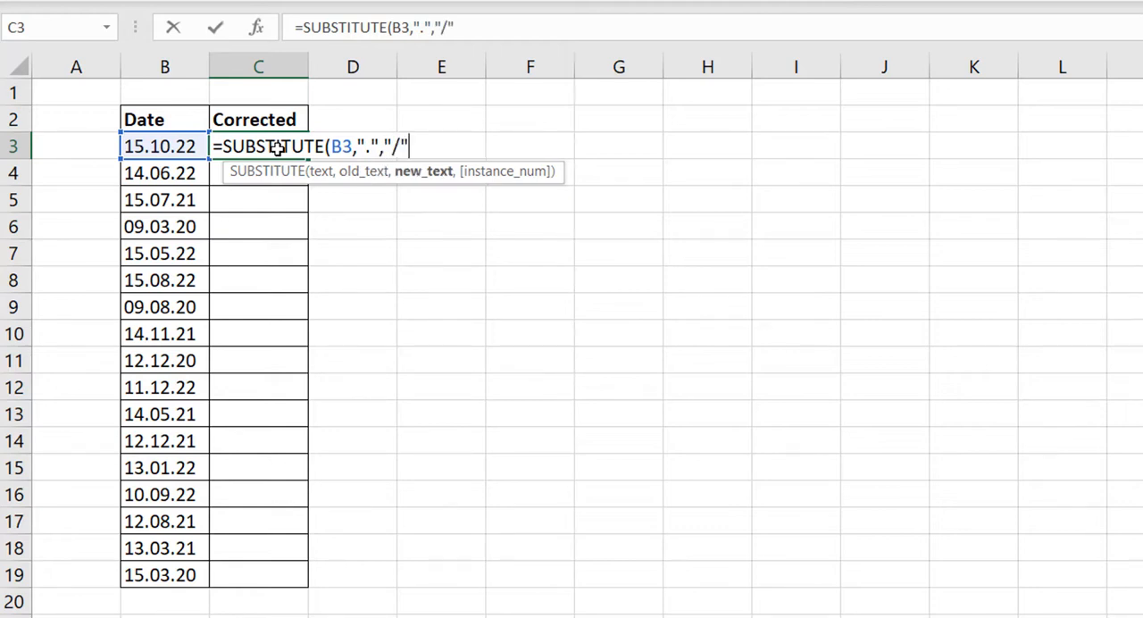
text())
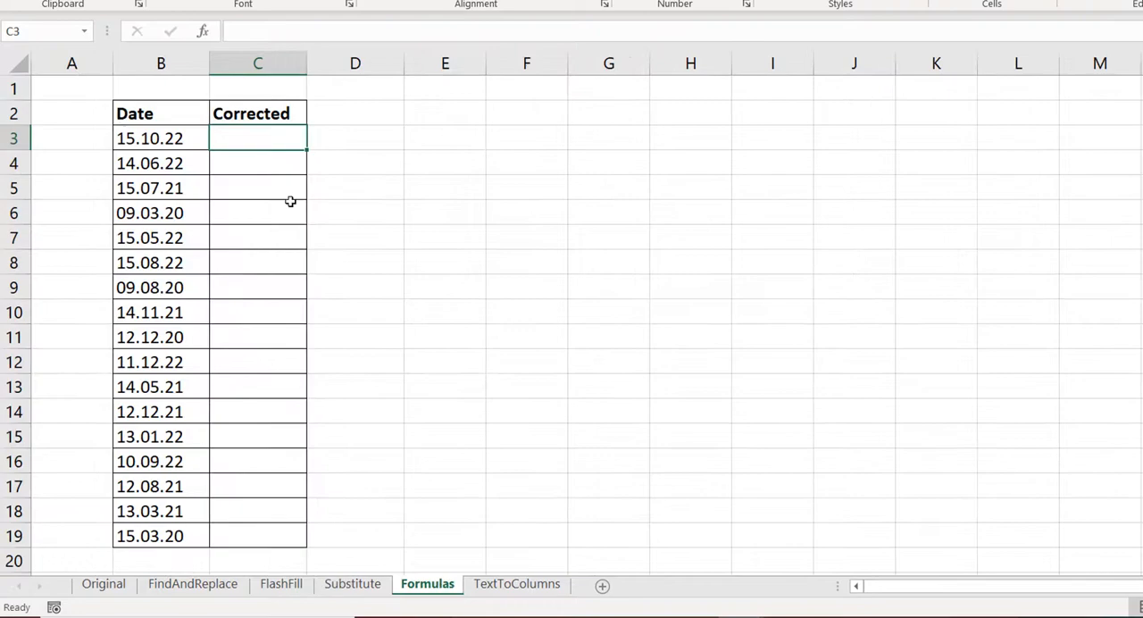
mouse_move(241, 185)
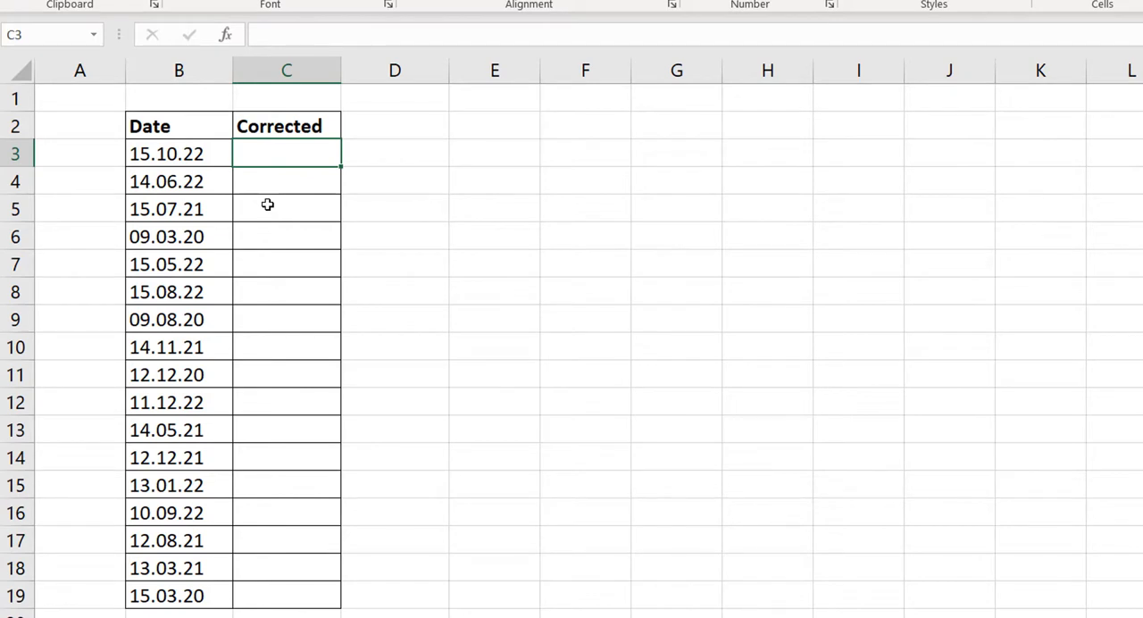
mouse_move(143, 154)
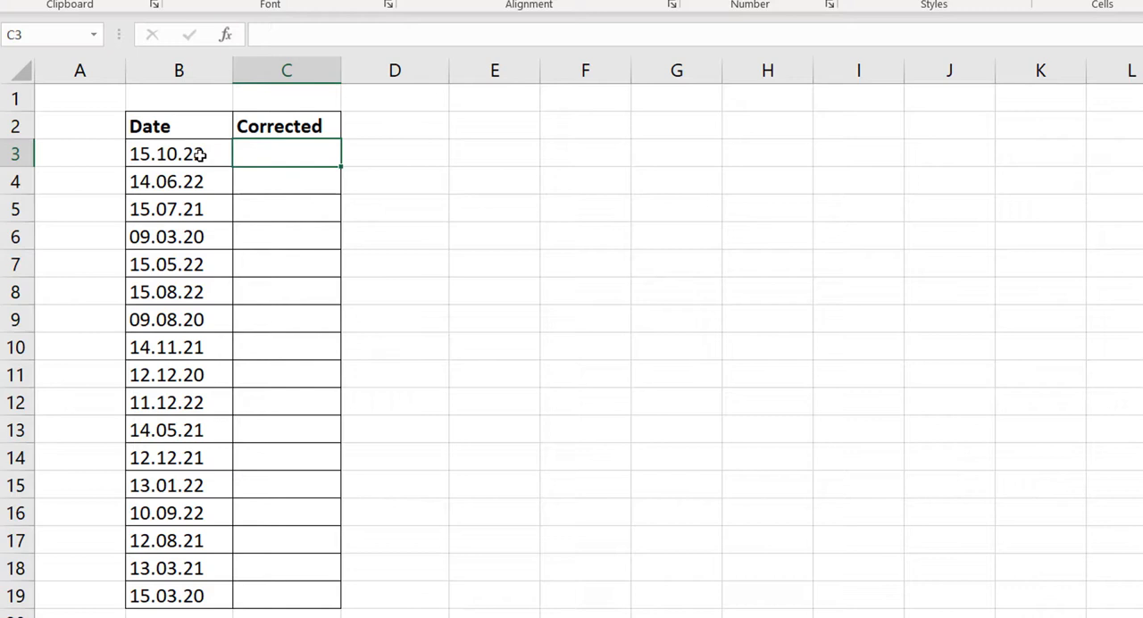
mouse_move(169, 165)
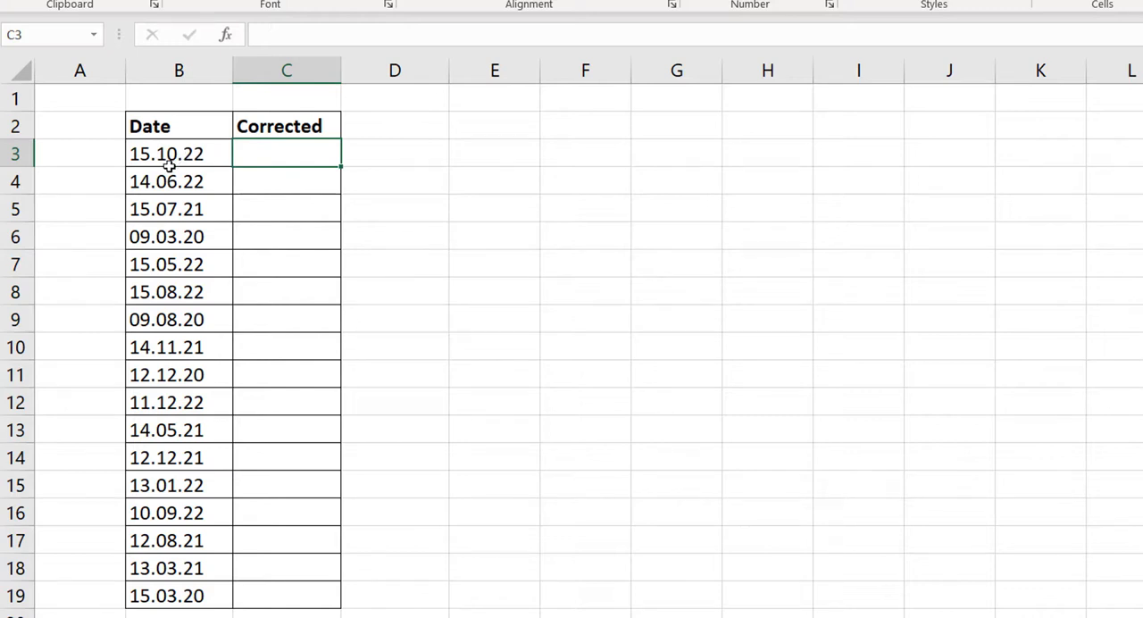
mouse_move(250, 161)
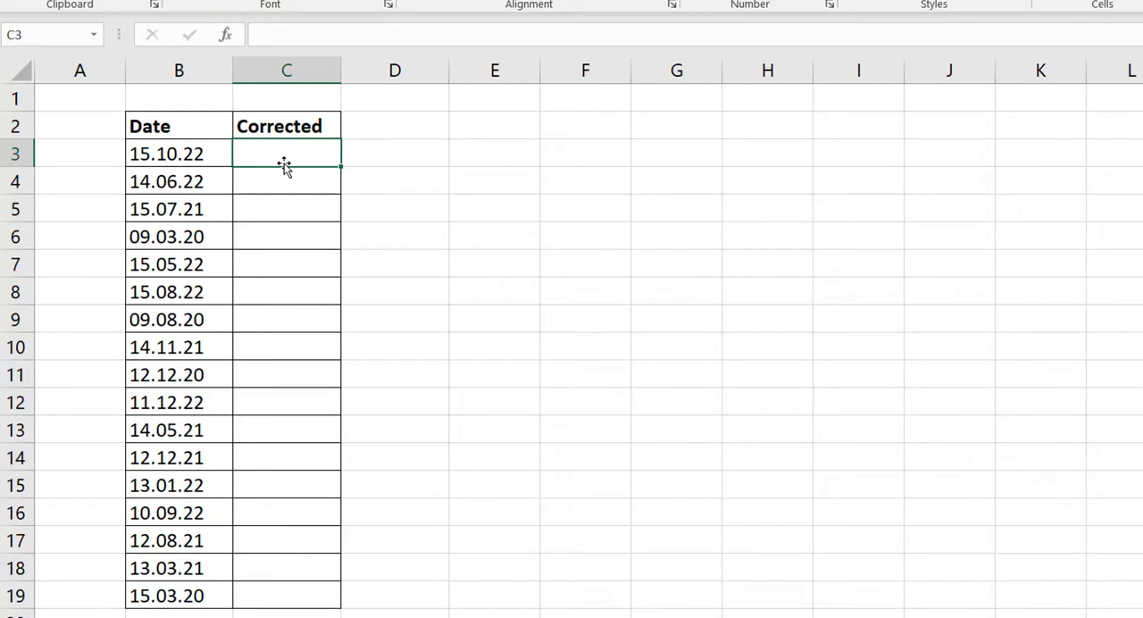
Step: Start the C3 formula with LEFT(B3,2)&"-" to take the day
text(=)
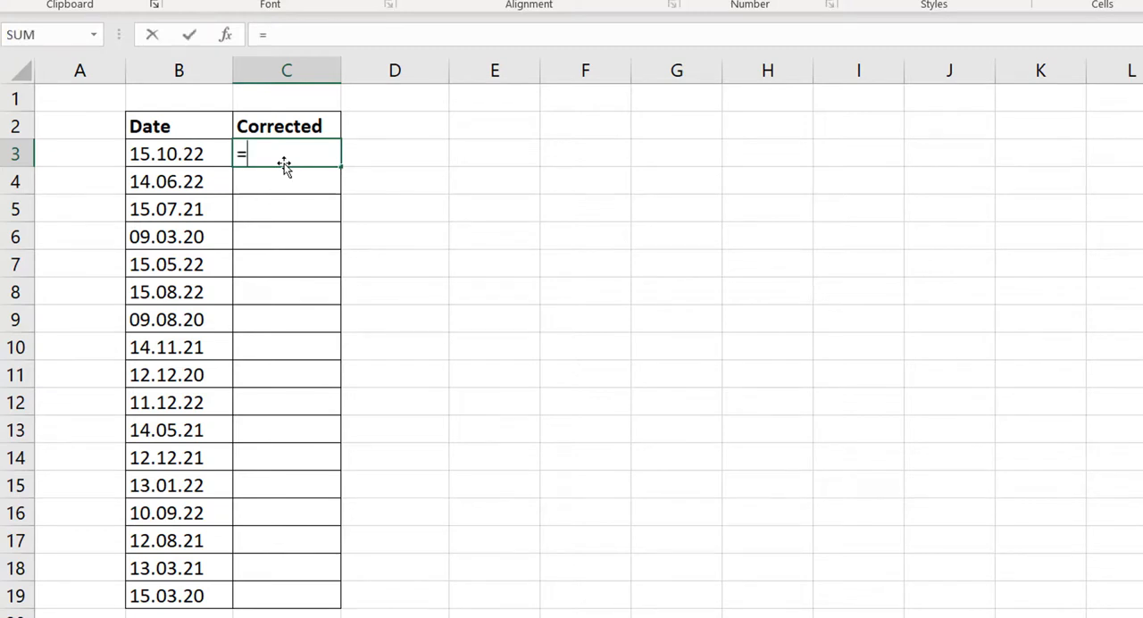
text(LEFT()
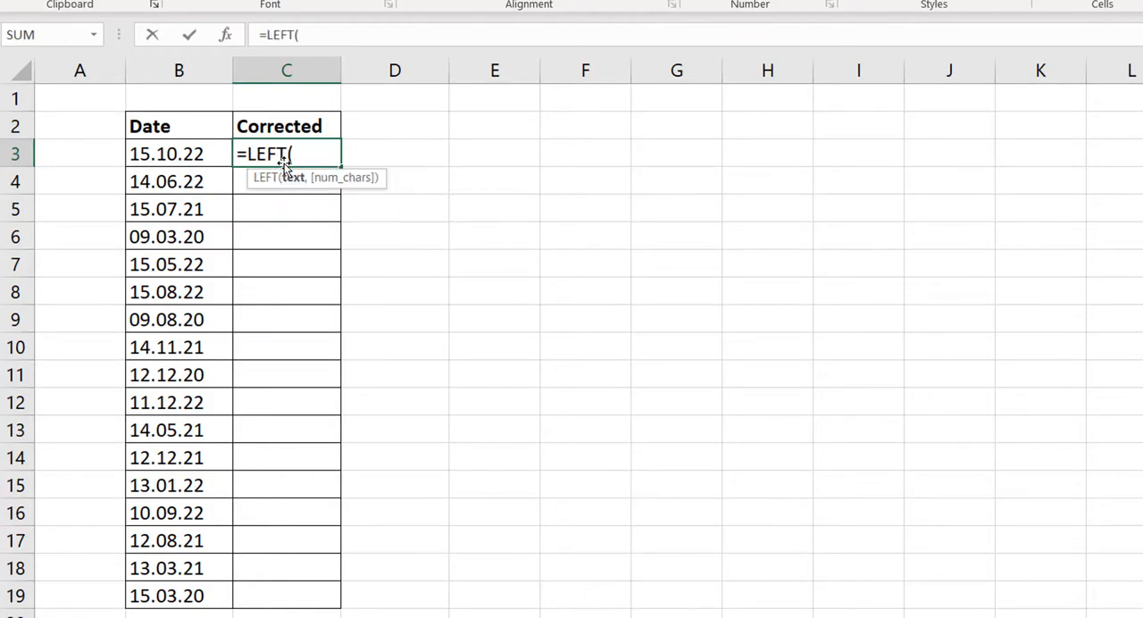
text(B3,2)
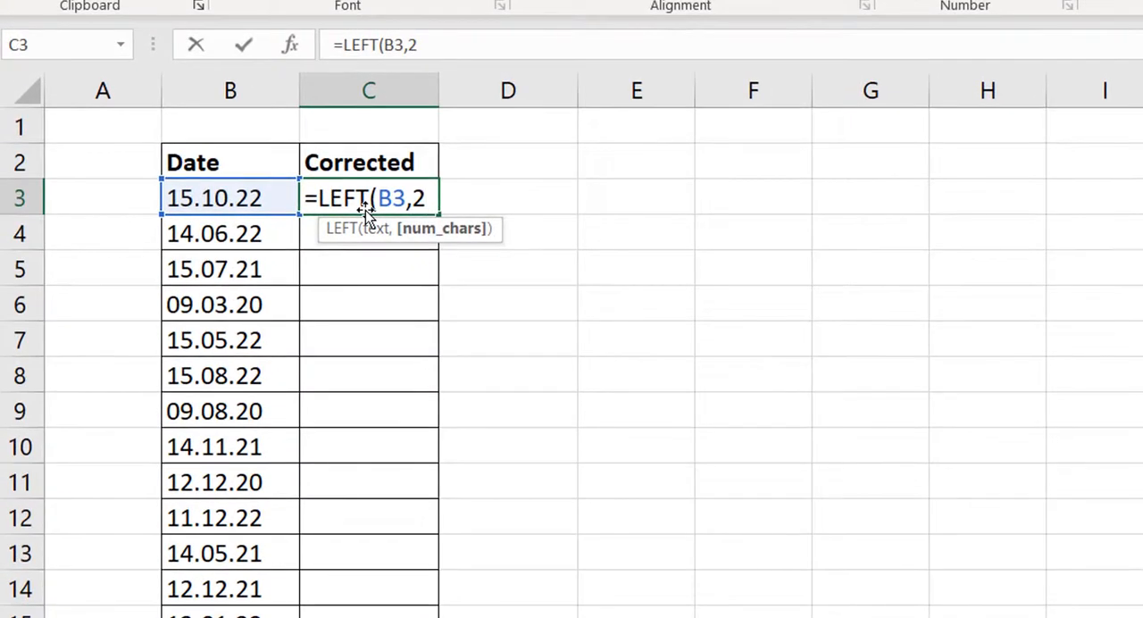
text())
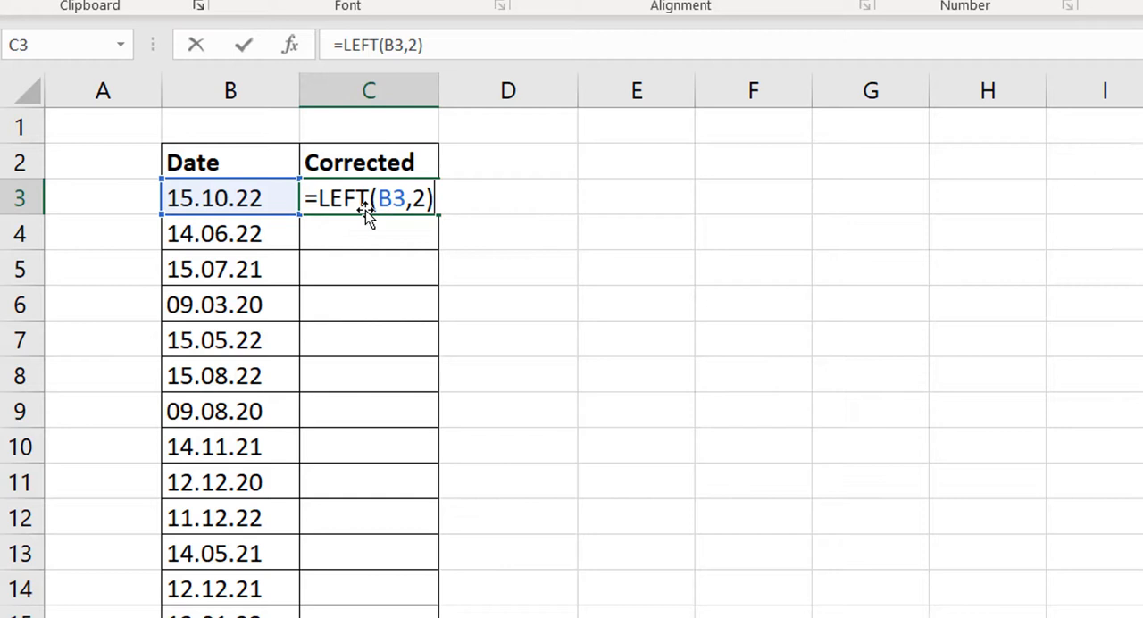
text(&"-")
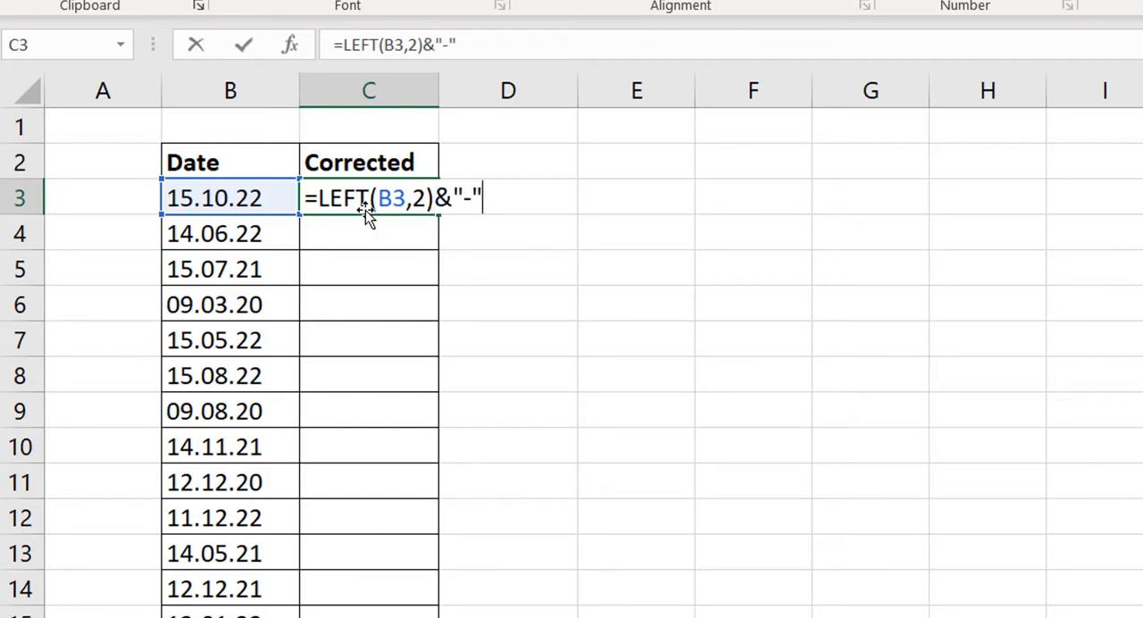
text(&)
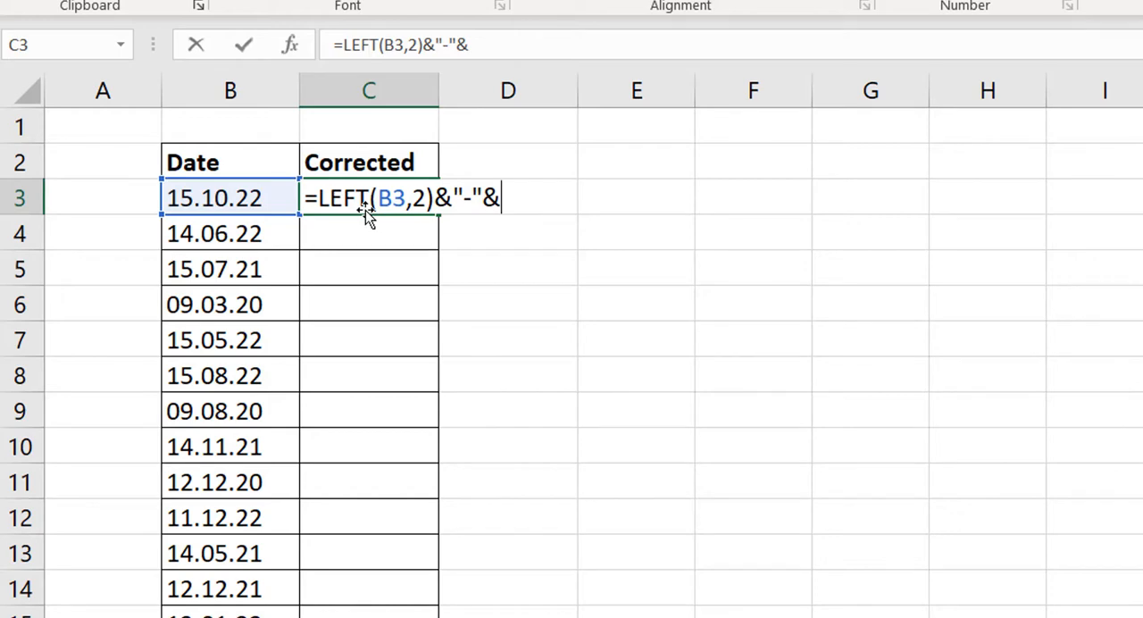
Step: Finish it with MID(B3,4,2)&"-"&RIGHT(B3,2) and enter the formula
text(MID()
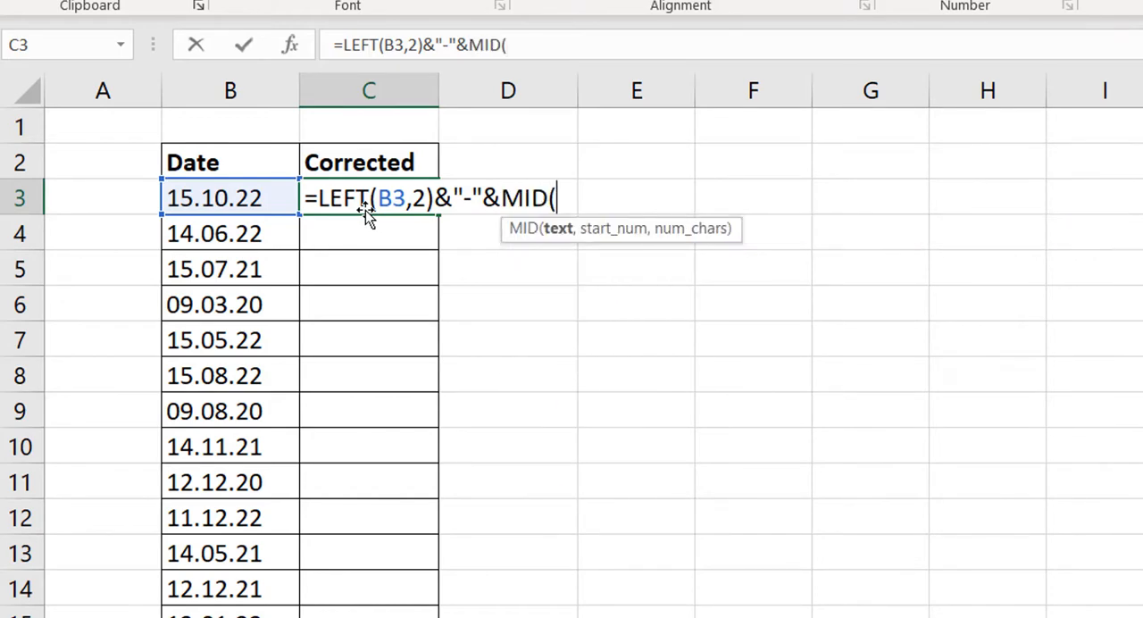
click(230, 198)
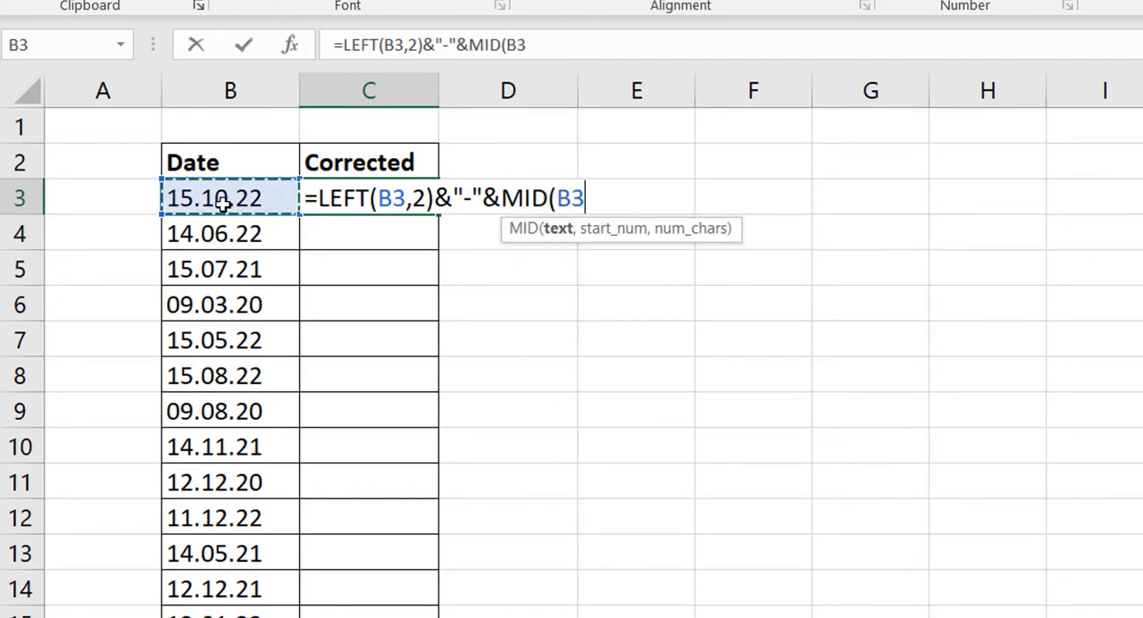
text(,)
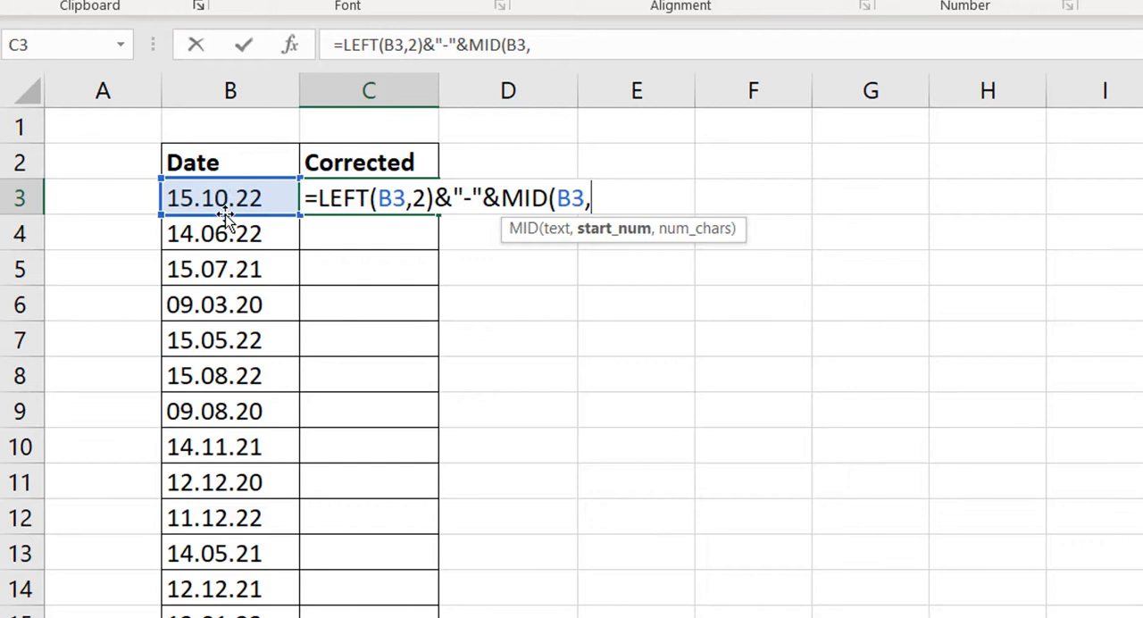
text(4)
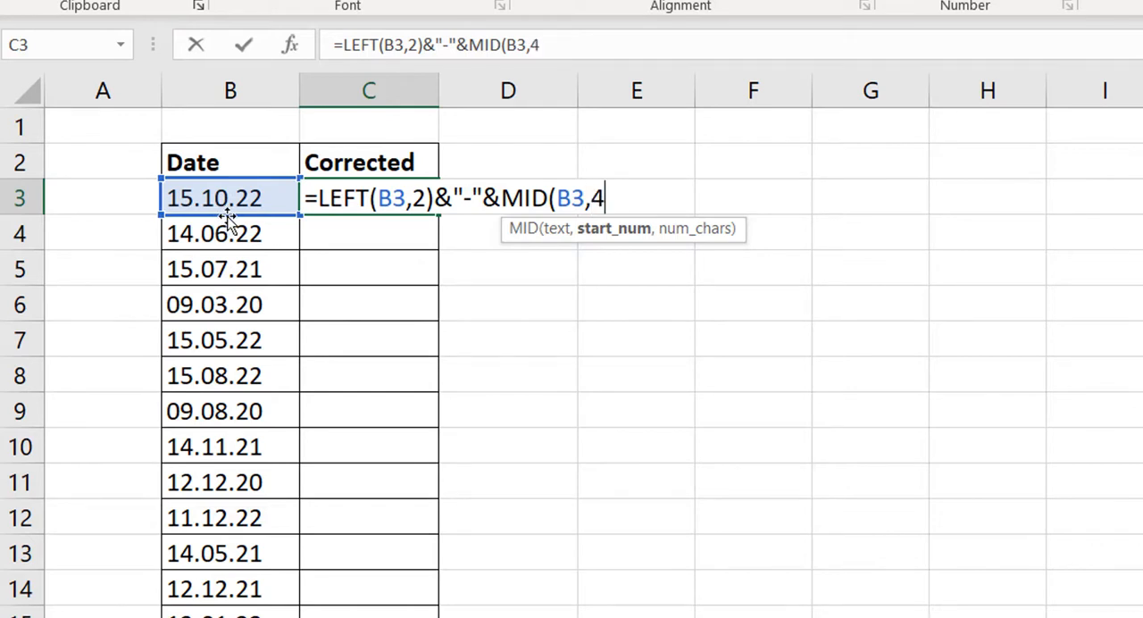
text(,2)&)
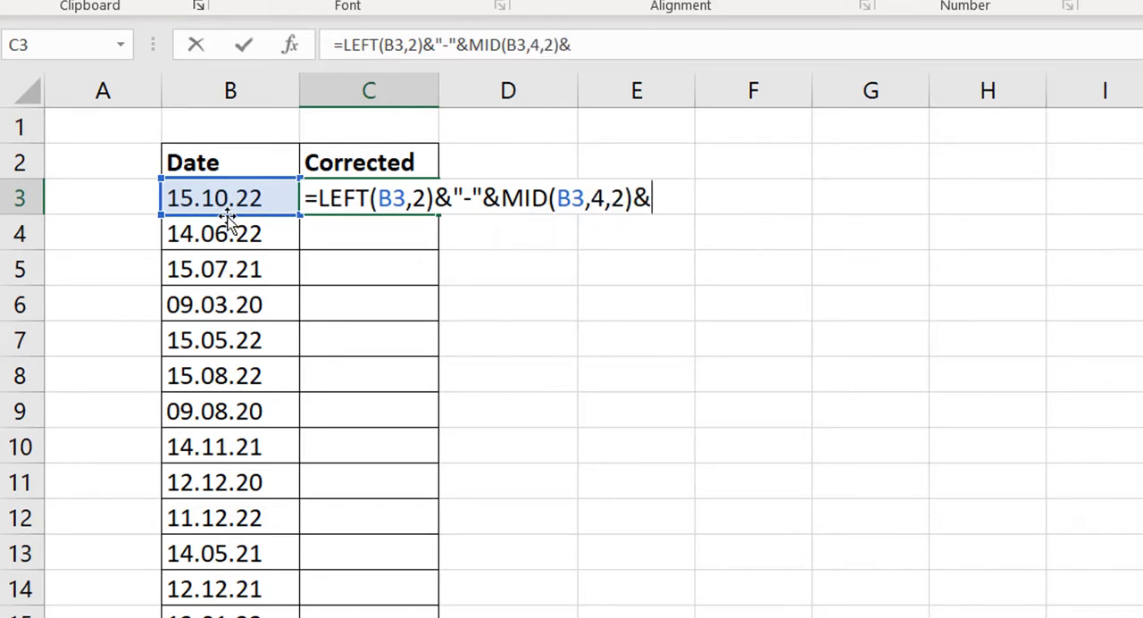
text("-")
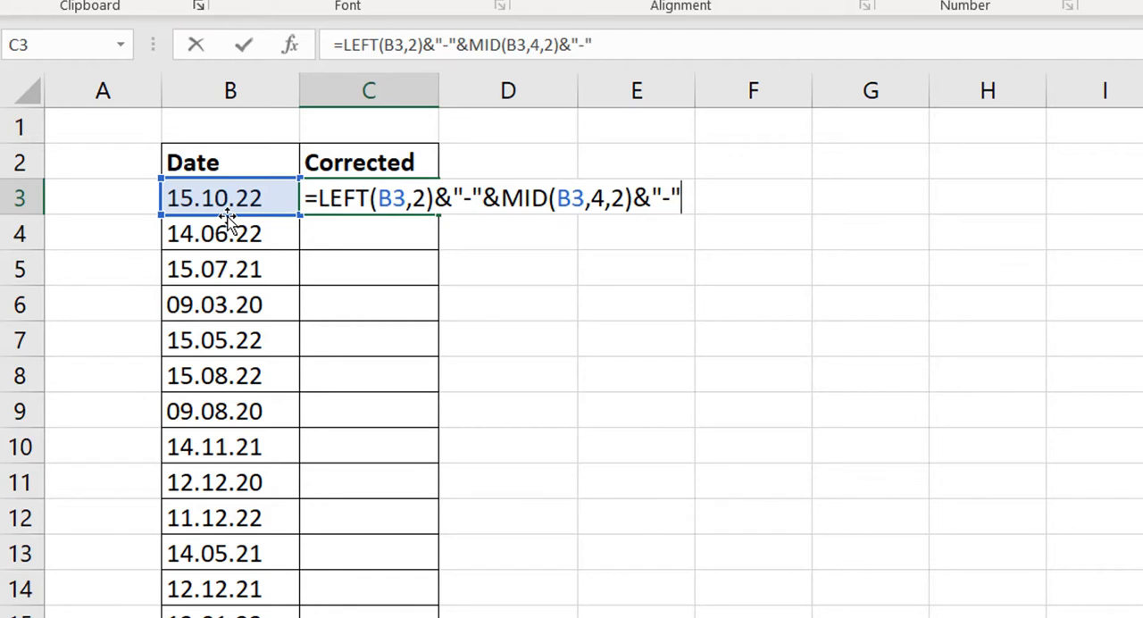
text(&)
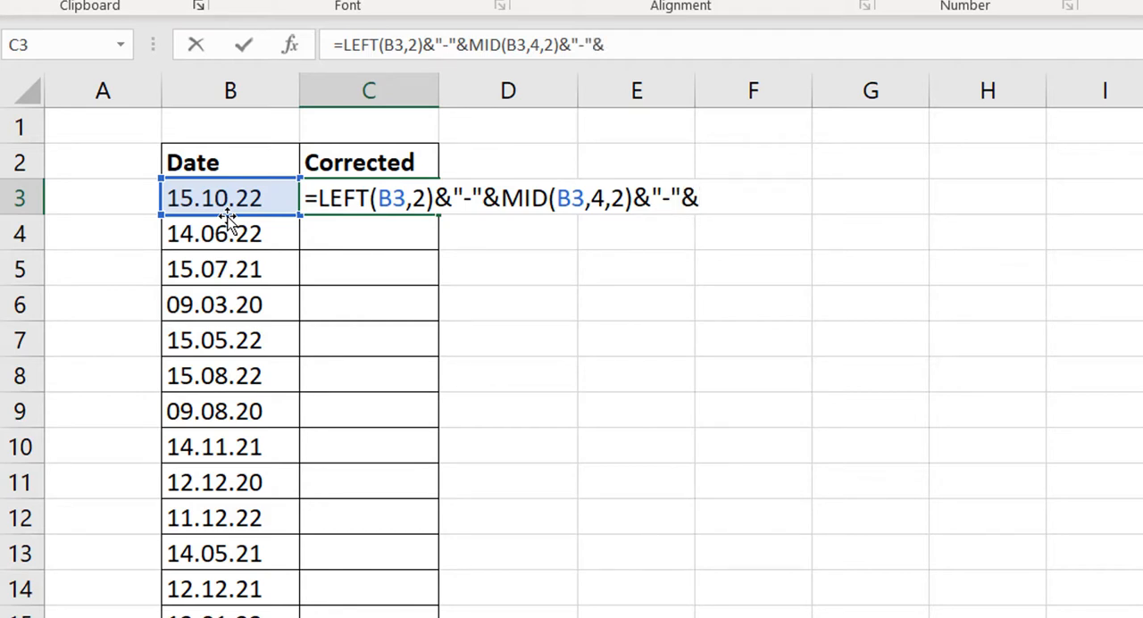
text(ri)
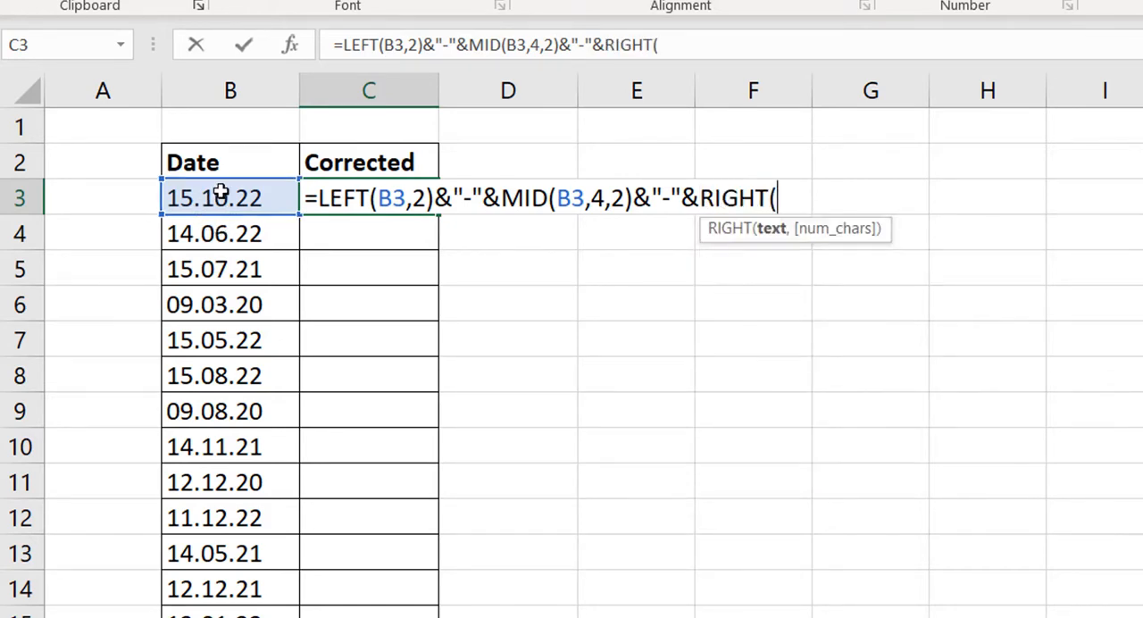
text(B3,2))
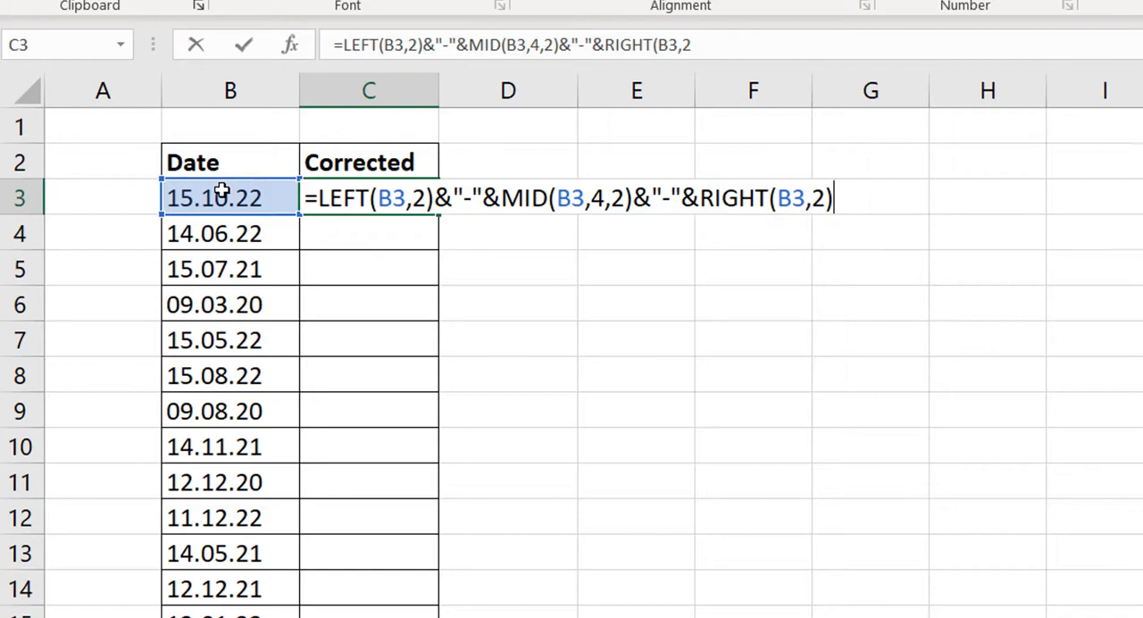
key(Enter)
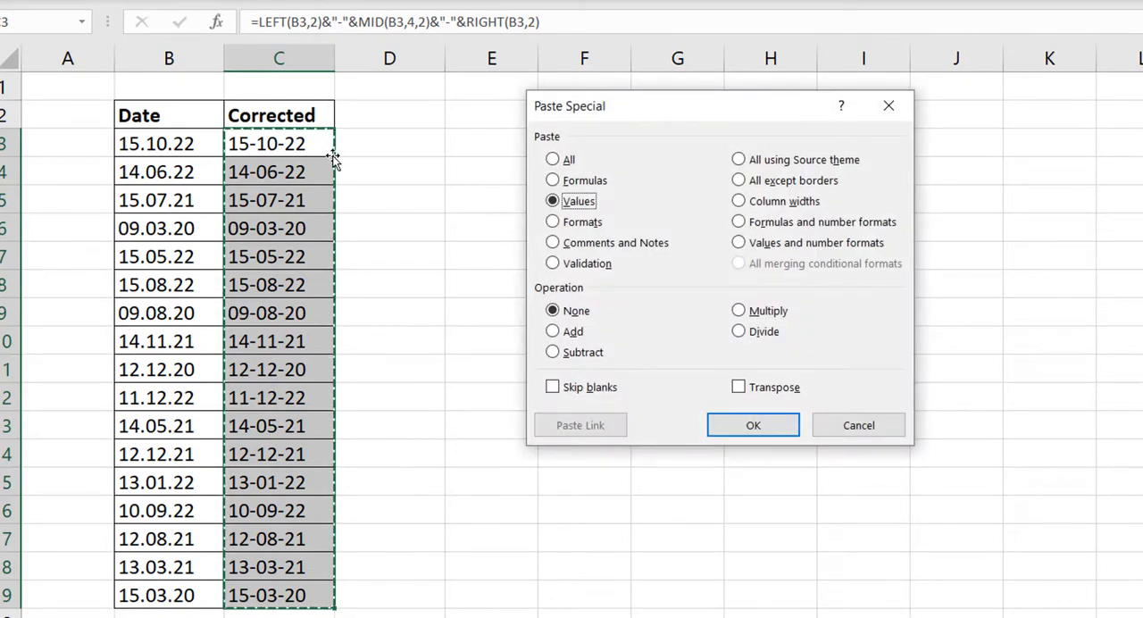
Step: Paste the dash-date formulas in column C back as values only
click(752, 424)
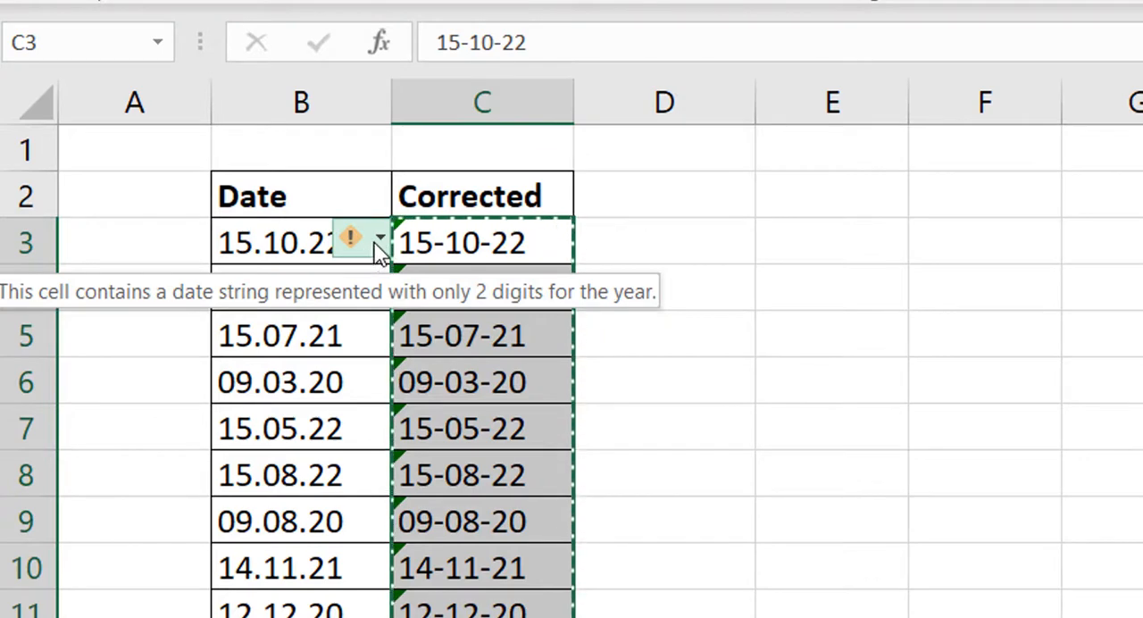
Step: Choose Convert XX to 20XX from the error indicator to get dates like 15-Oct-22
click(381, 242)
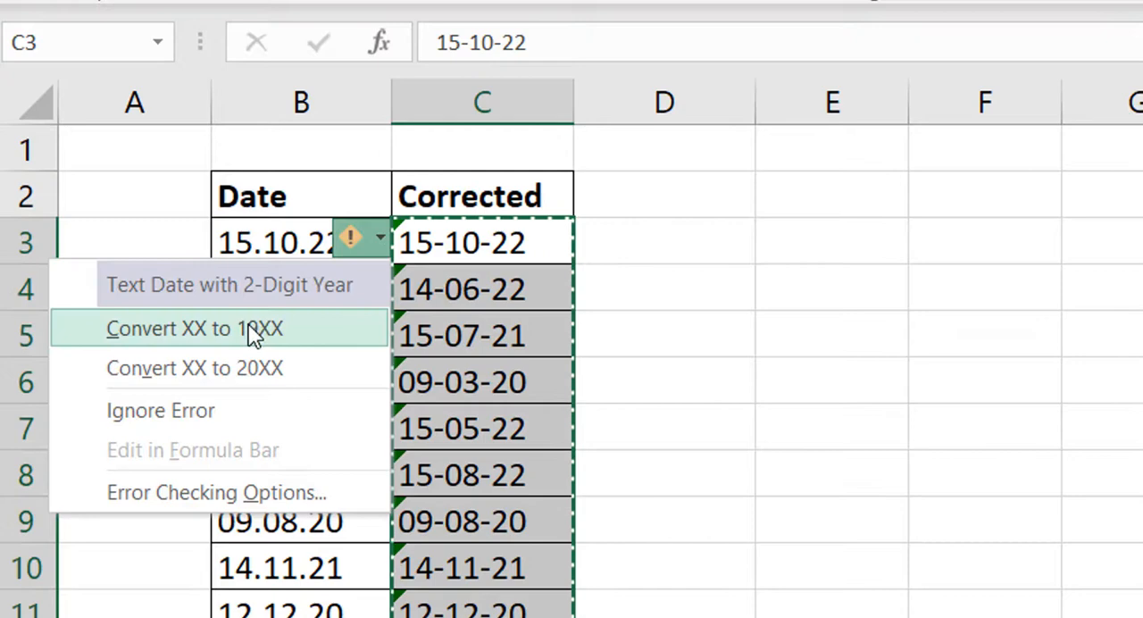
mouse_move(300, 367)
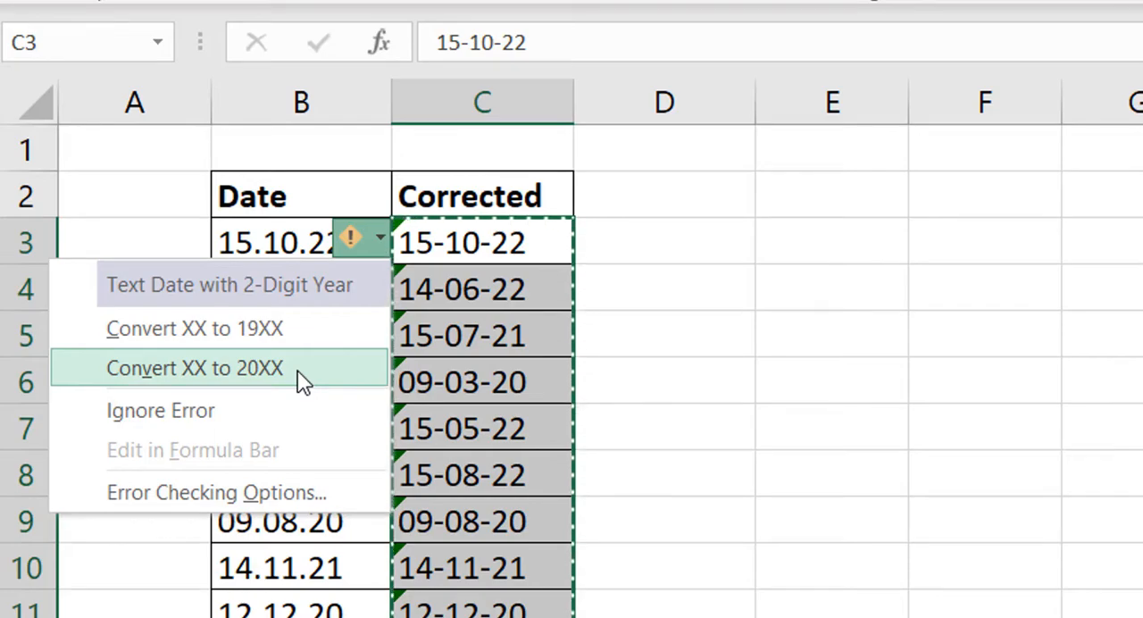
click(195, 368)
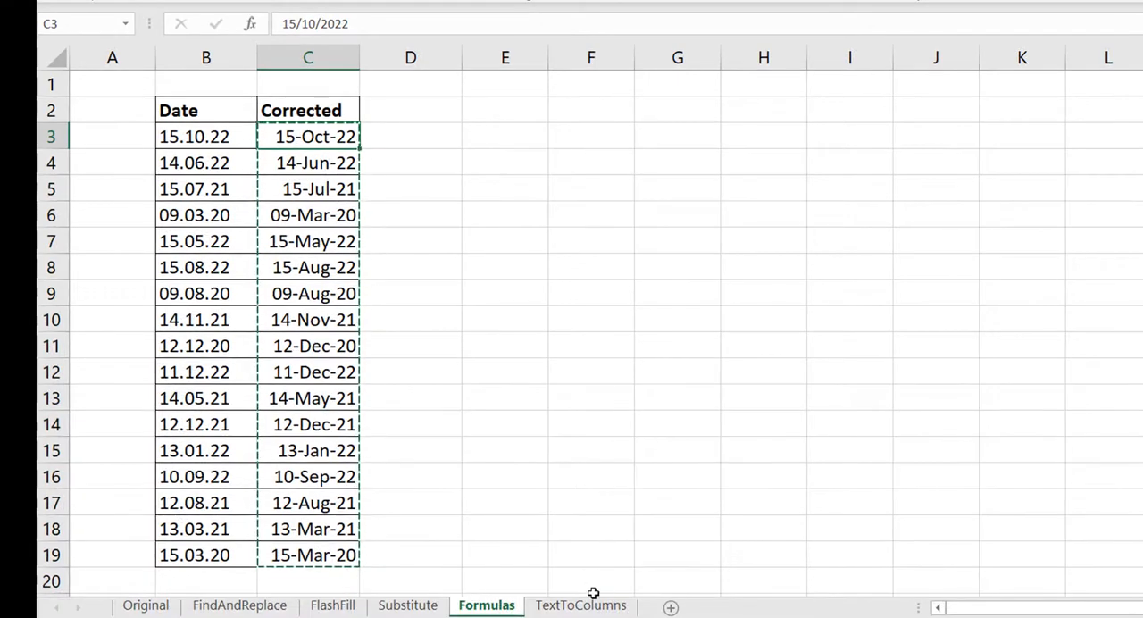
Step: Switch to the TextToColumns sheet and select the dotted dates in column B
click(581, 604)
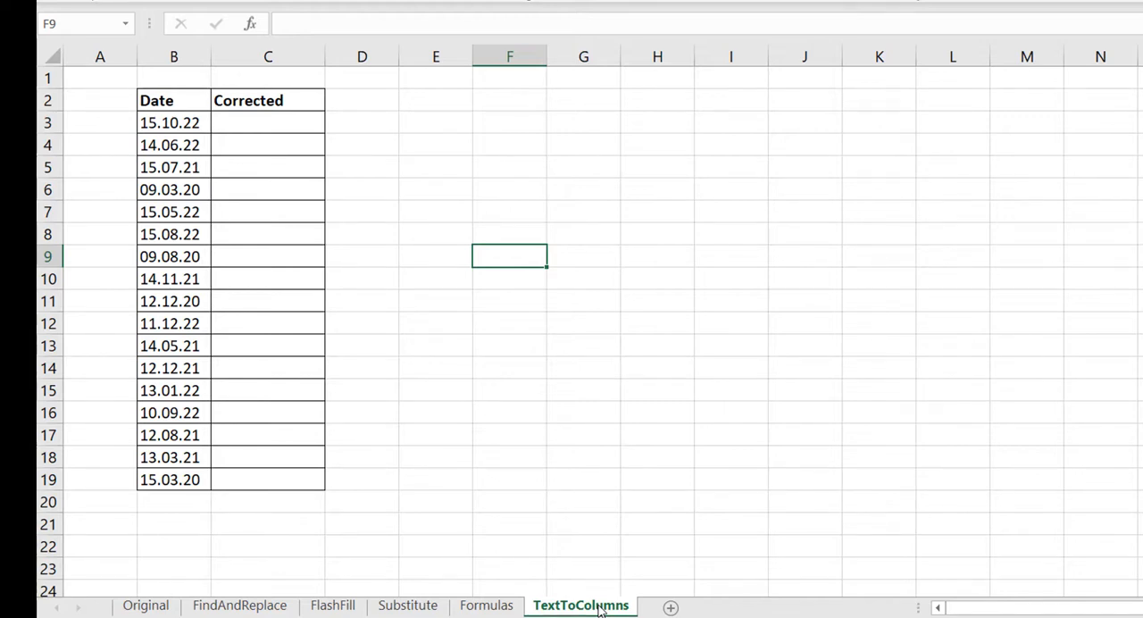
click(169, 122)
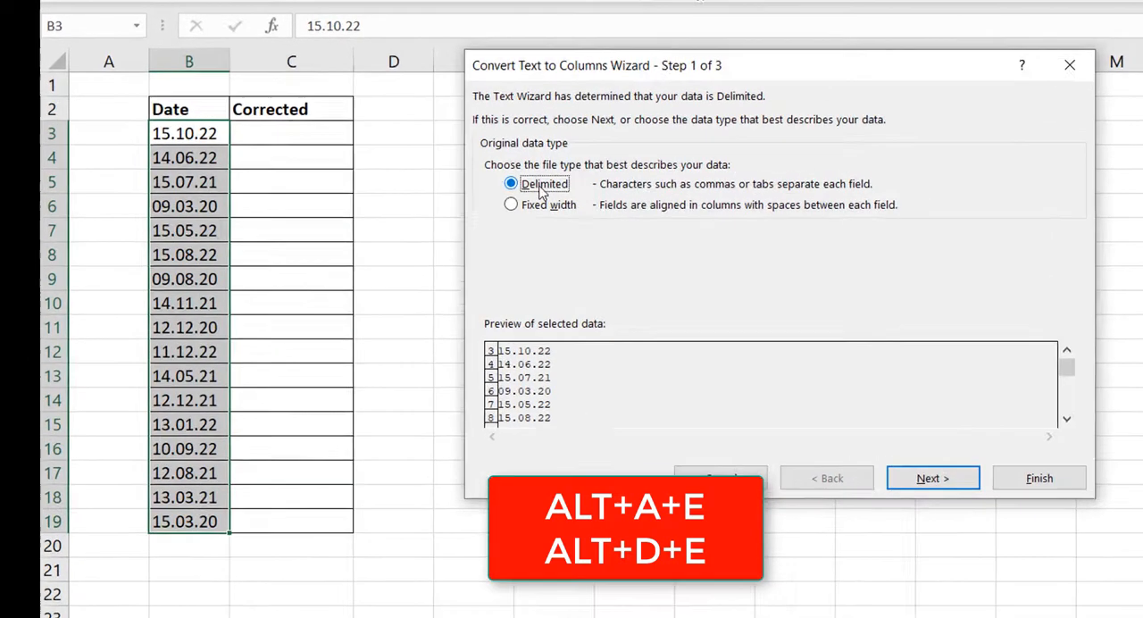
Step: Run Text to Columns, delimited on '.', with output starting at $E$3
click(932, 478)
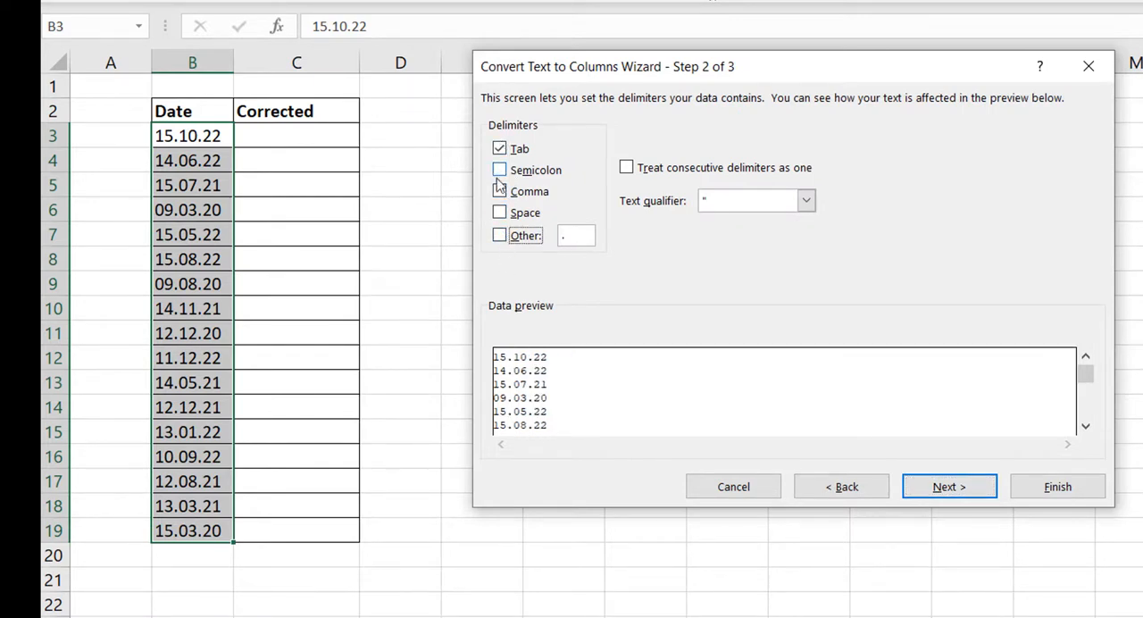
click(500, 235)
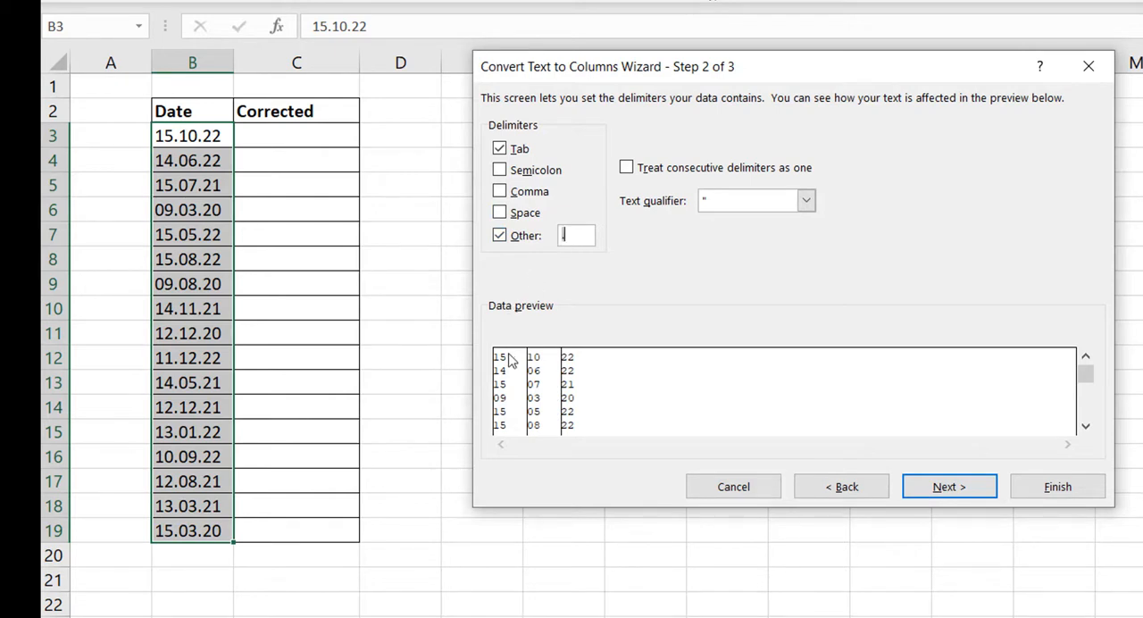
mouse_move(513, 420)
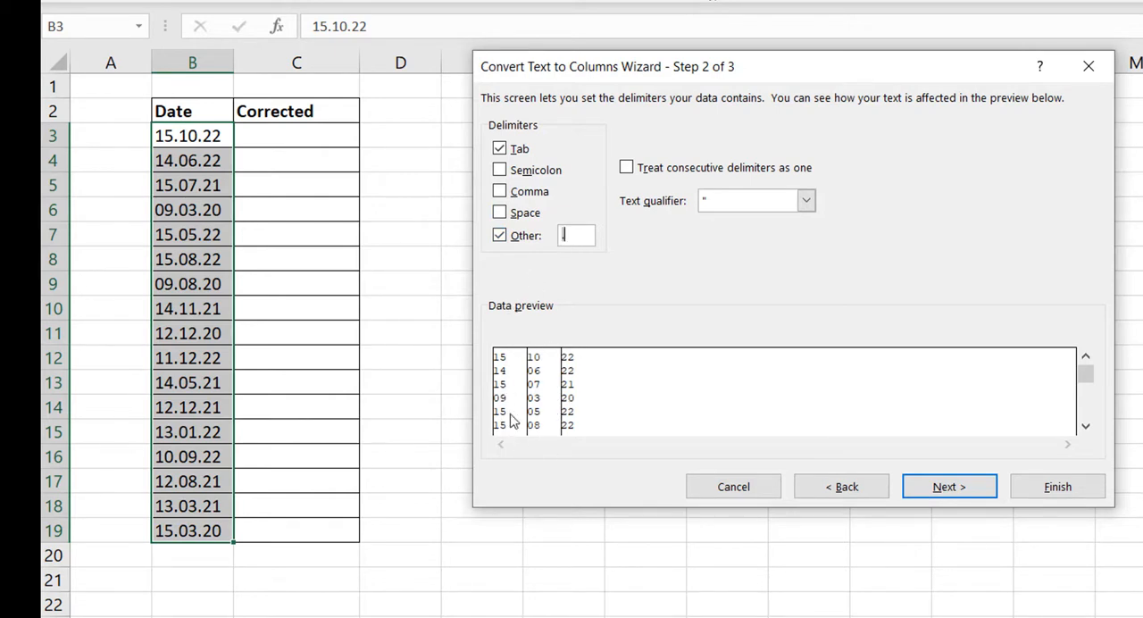
click(948, 486)
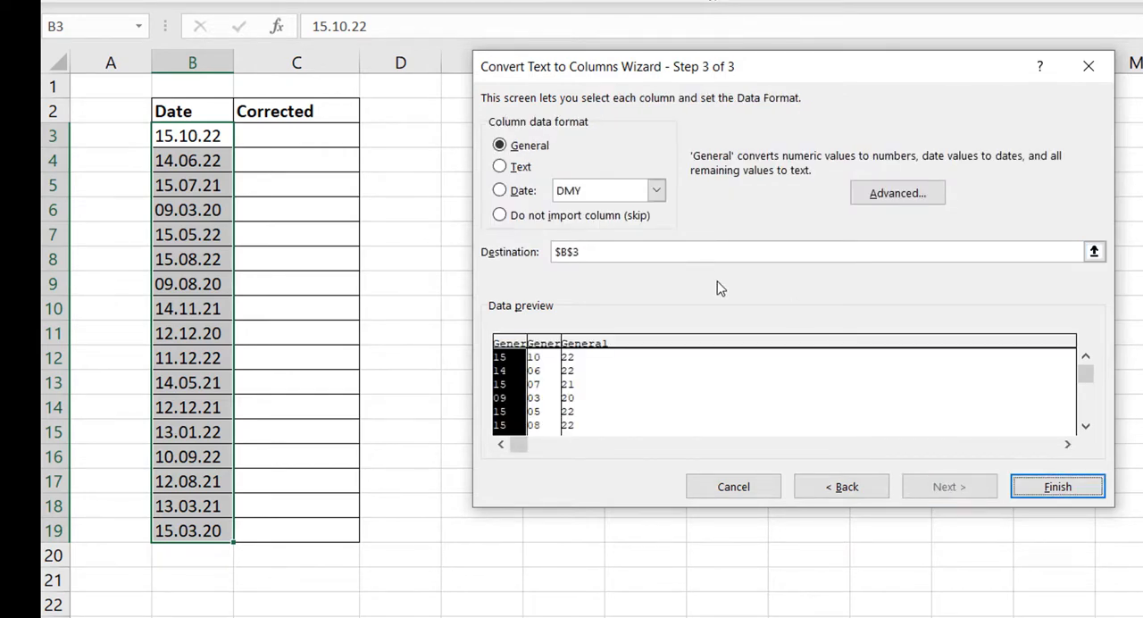
click(1093, 251)
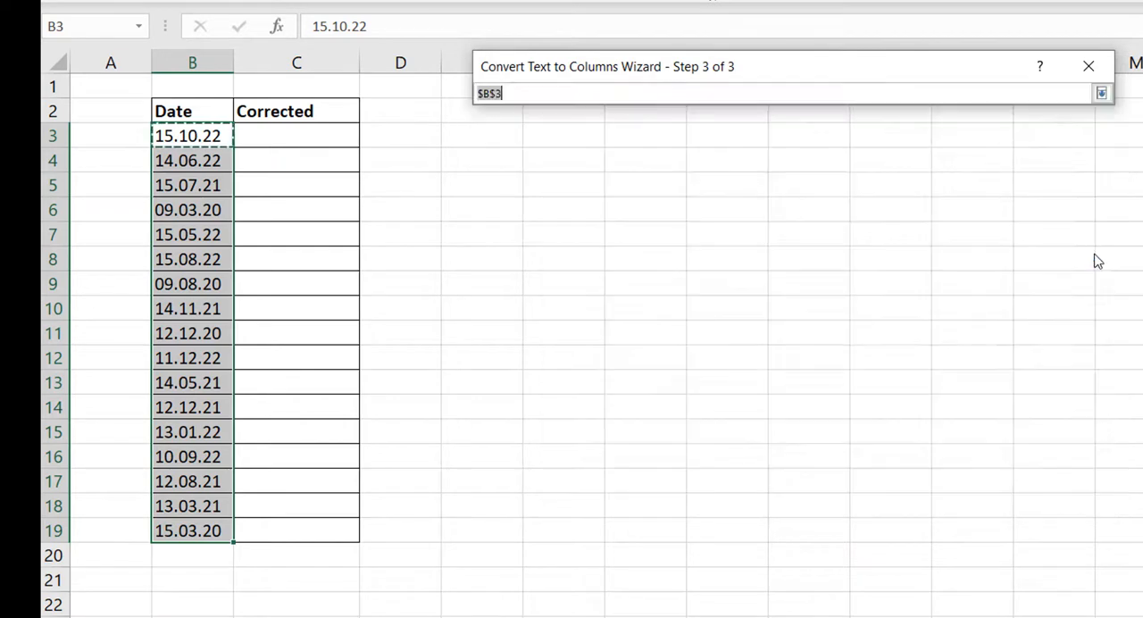
mouse_move(503, 137)
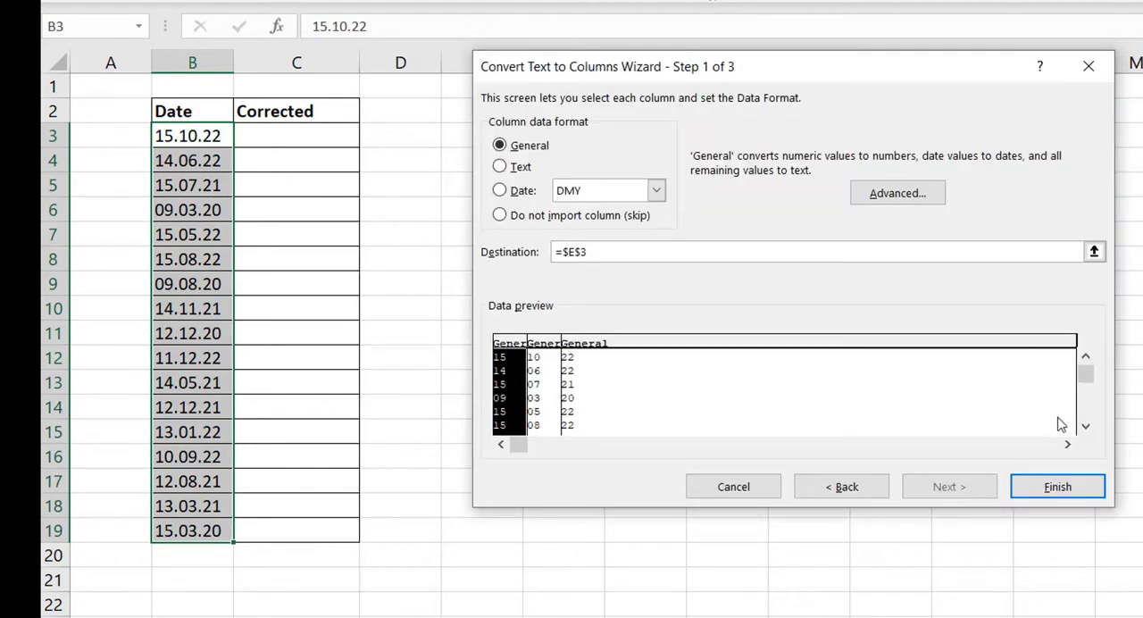
click(1057, 487)
text(D)
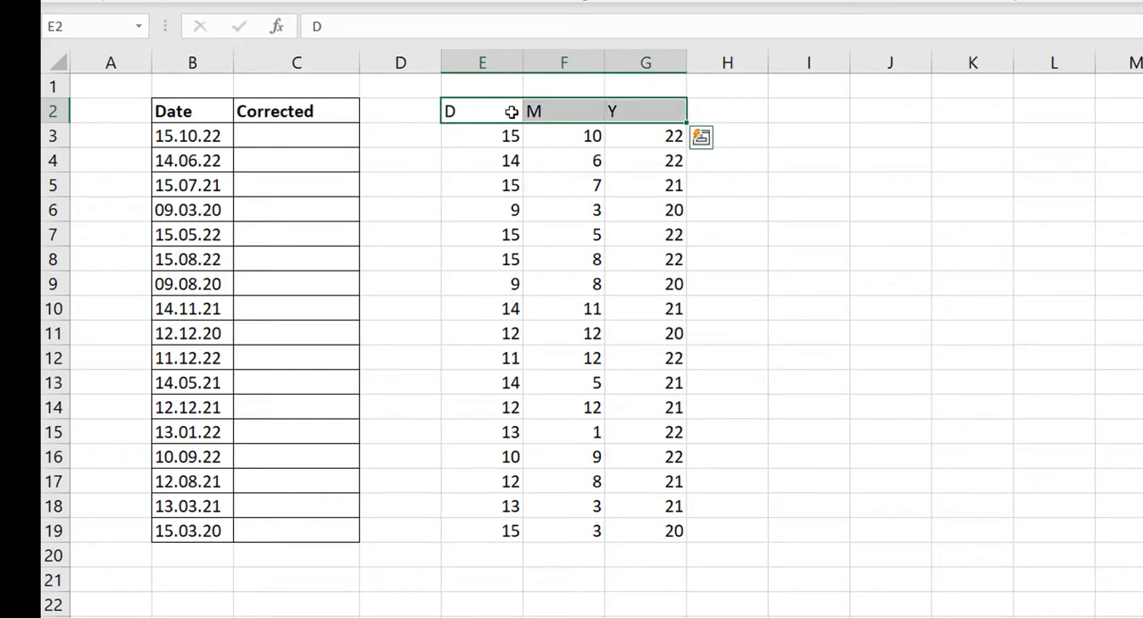
Step: Select C3 and begin typing a DATE formula
click(297, 135)
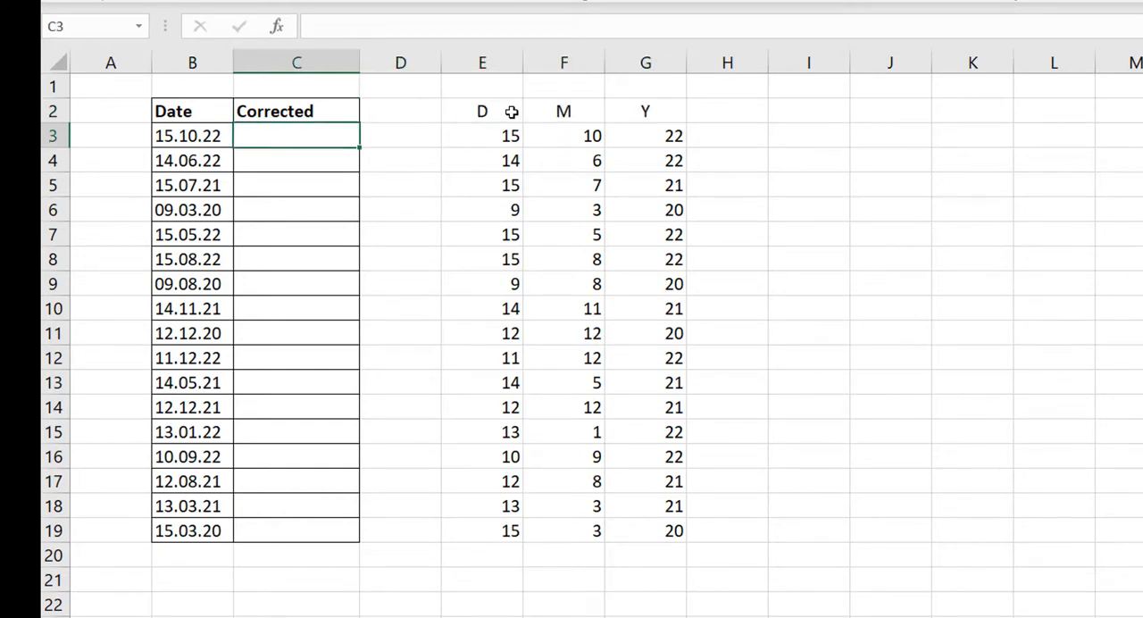
text(=da)
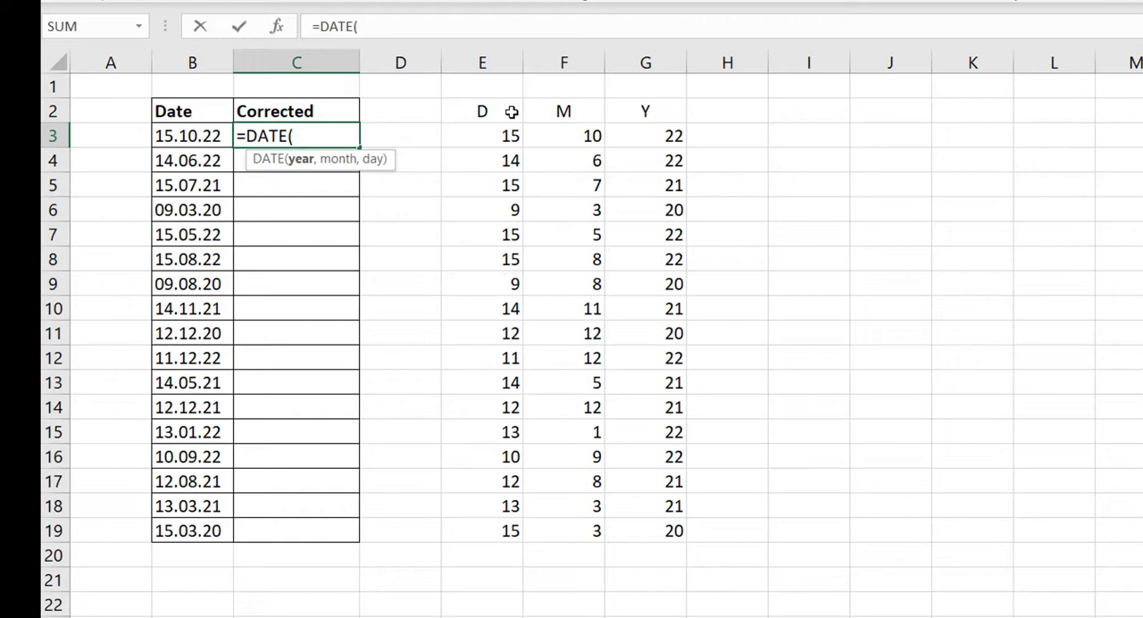
Step: Enter =DATE(2000+G3,F3,E3) in C3 and fill it down through C19
text(2000+)
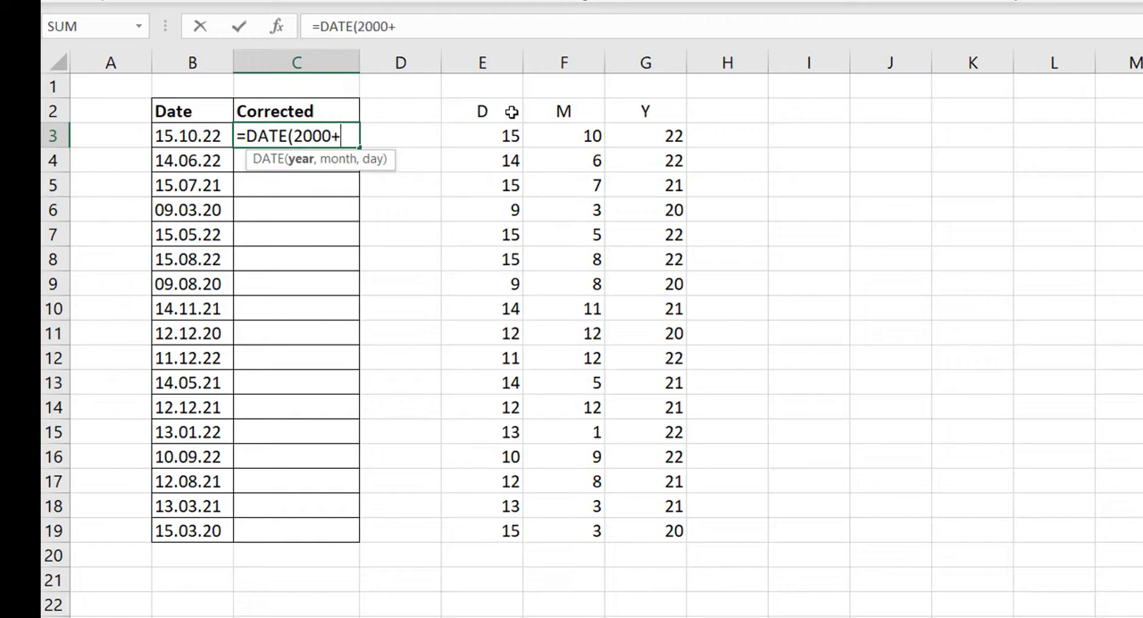
click(645, 136)
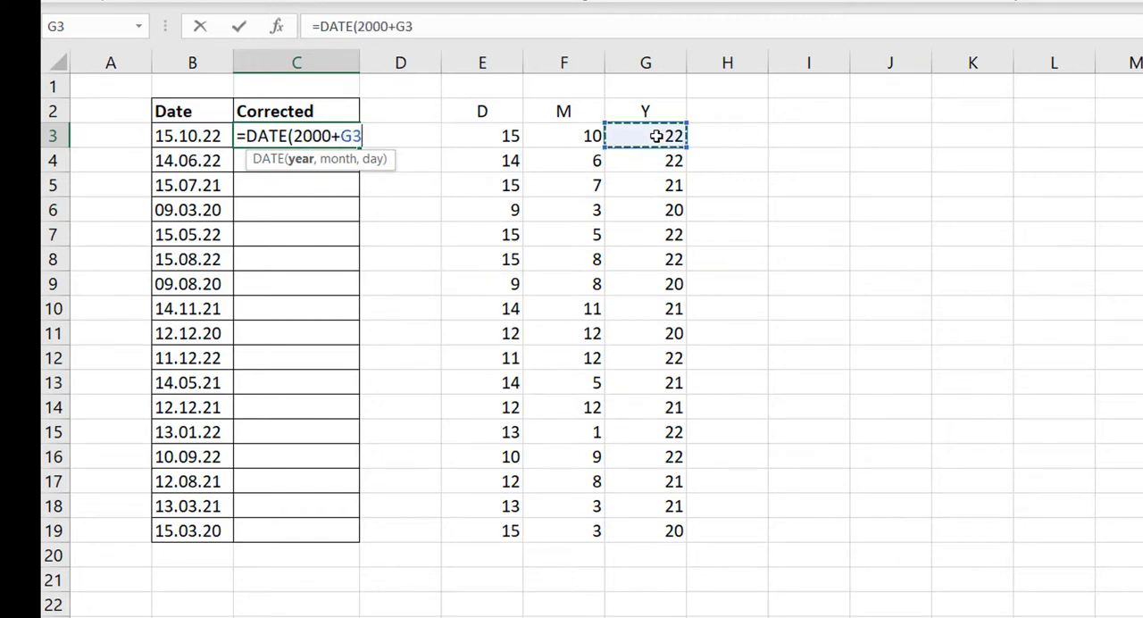
text(,)
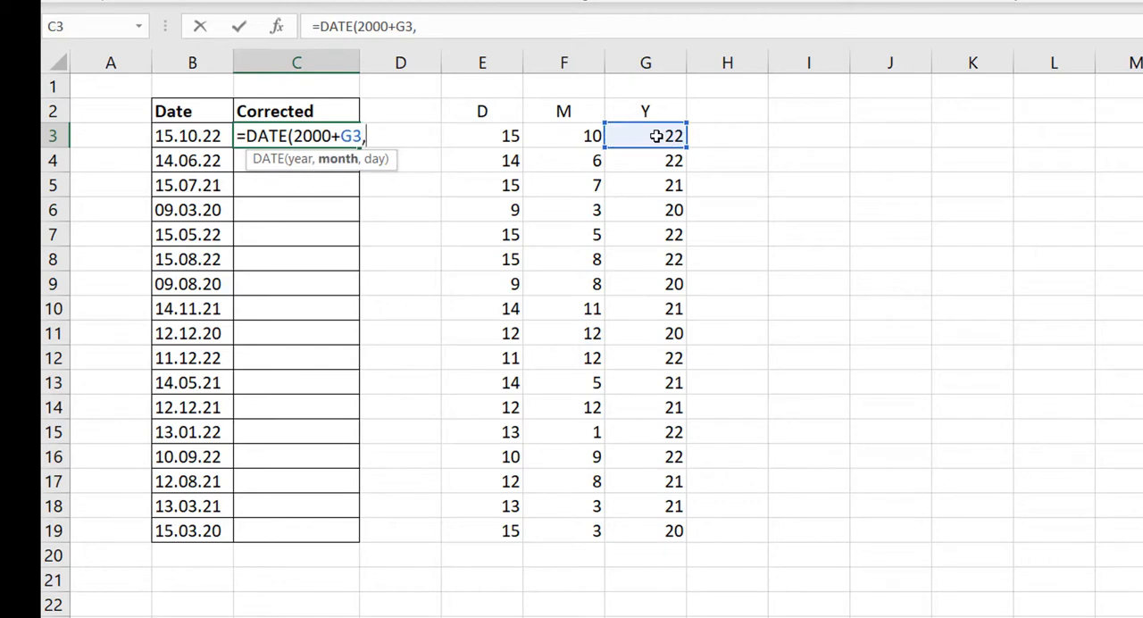
click(564, 135)
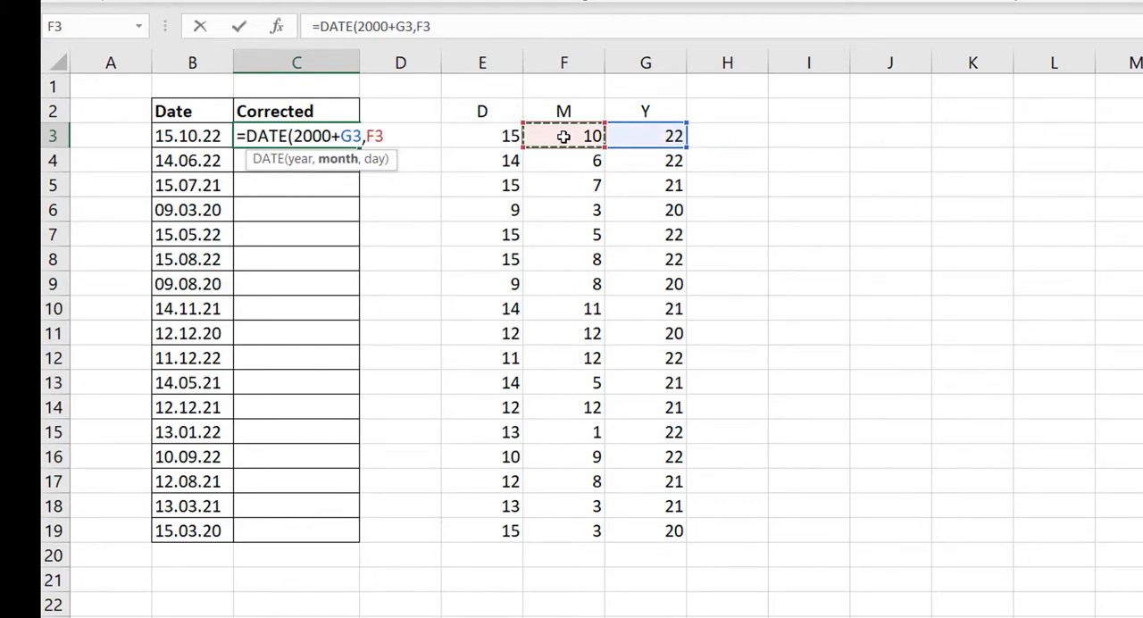
text(,E3))
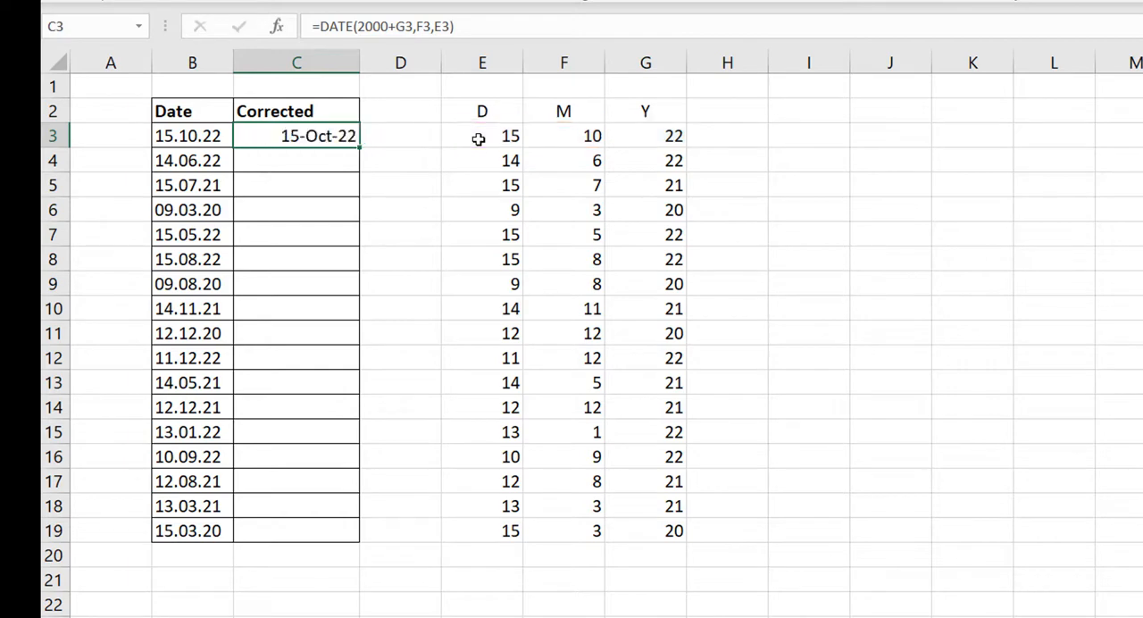
drag(357, 141, 357, 531)
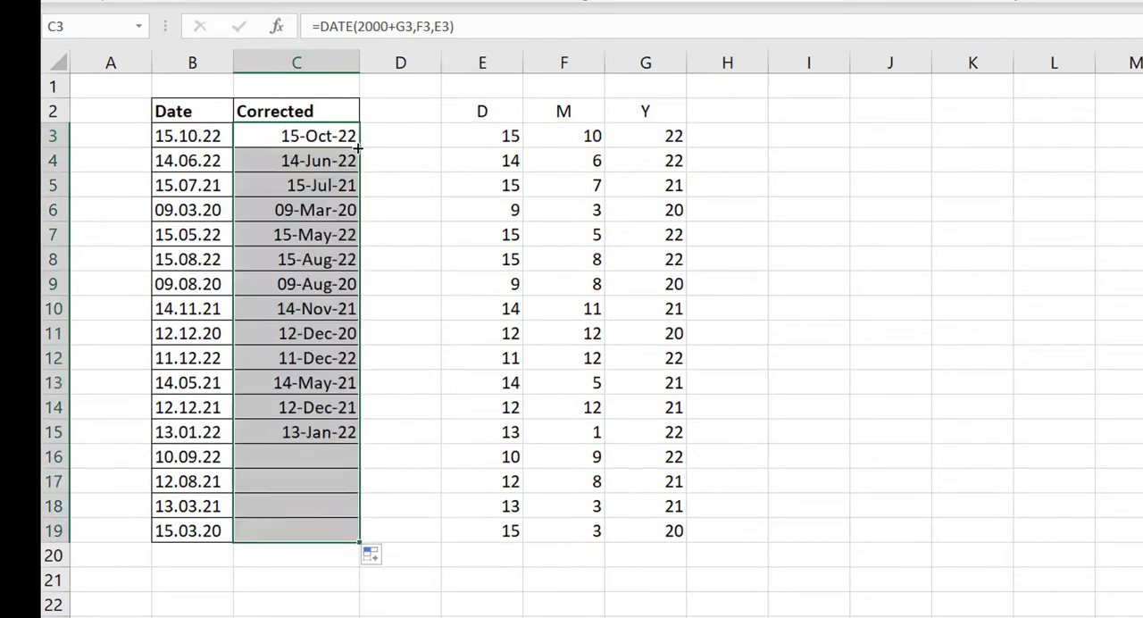
drag(357, 441, 357, 535)
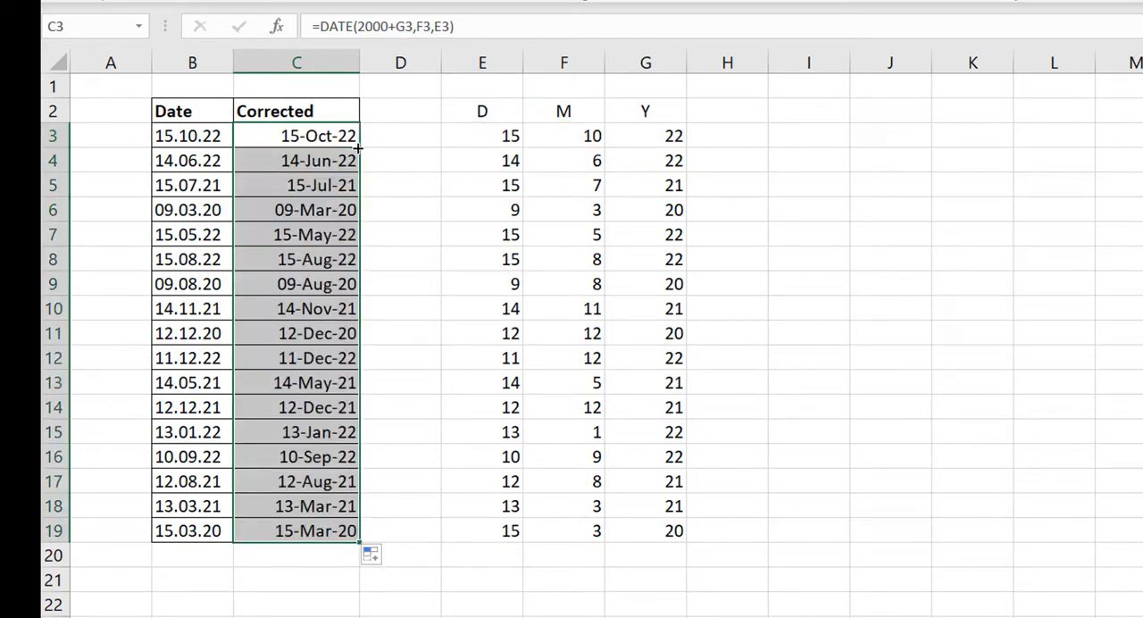